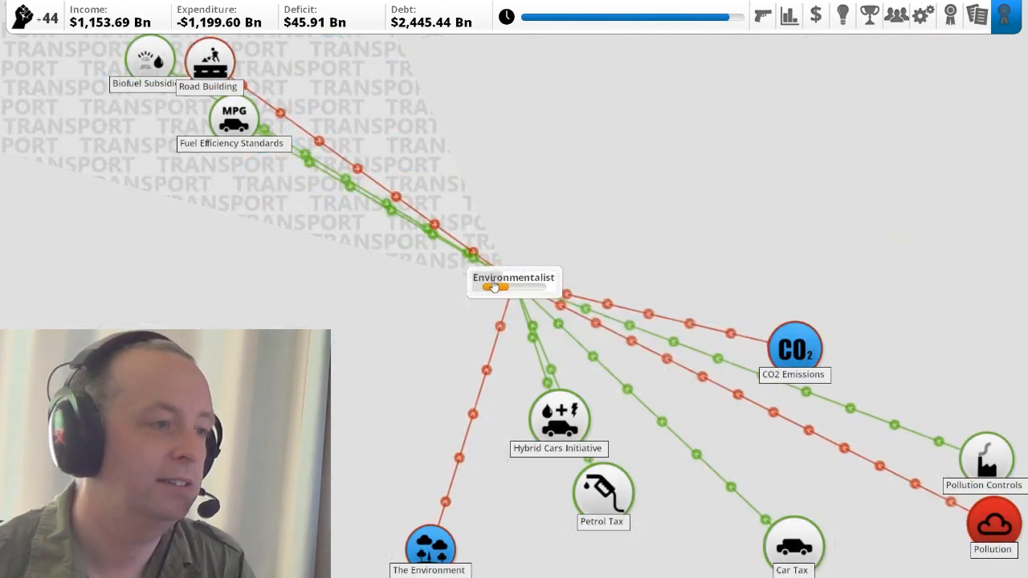
- Scroll through the Religious focus-group member's influences, opinions and approval
scroll(down, 3)
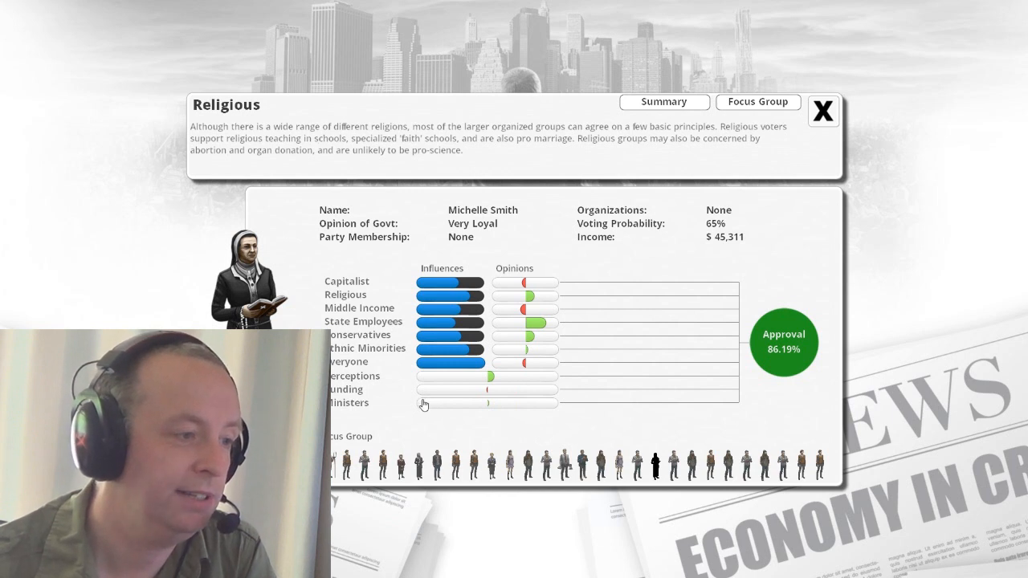
mouse_move(495, 386)
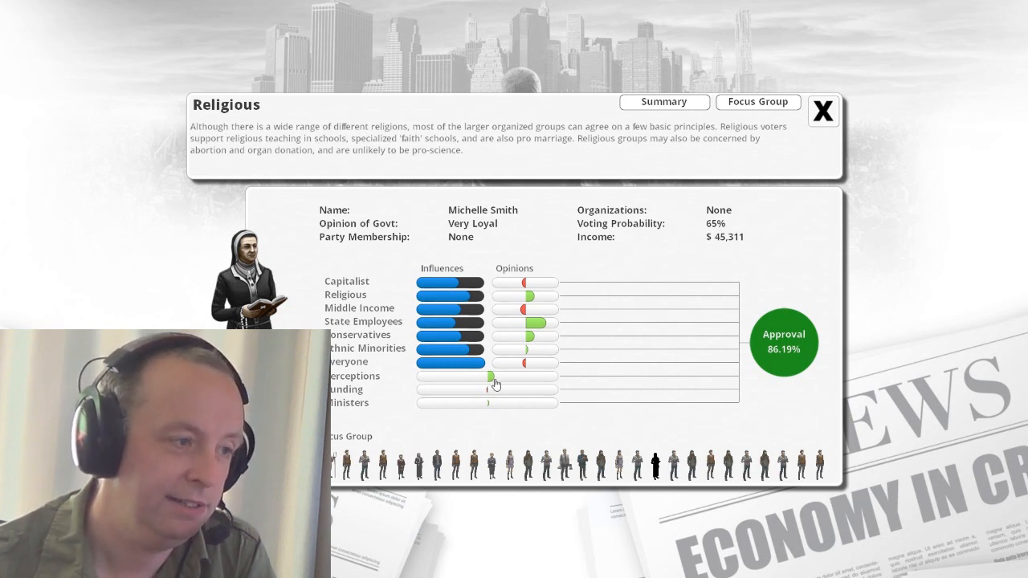
mouse_move(491, 399)
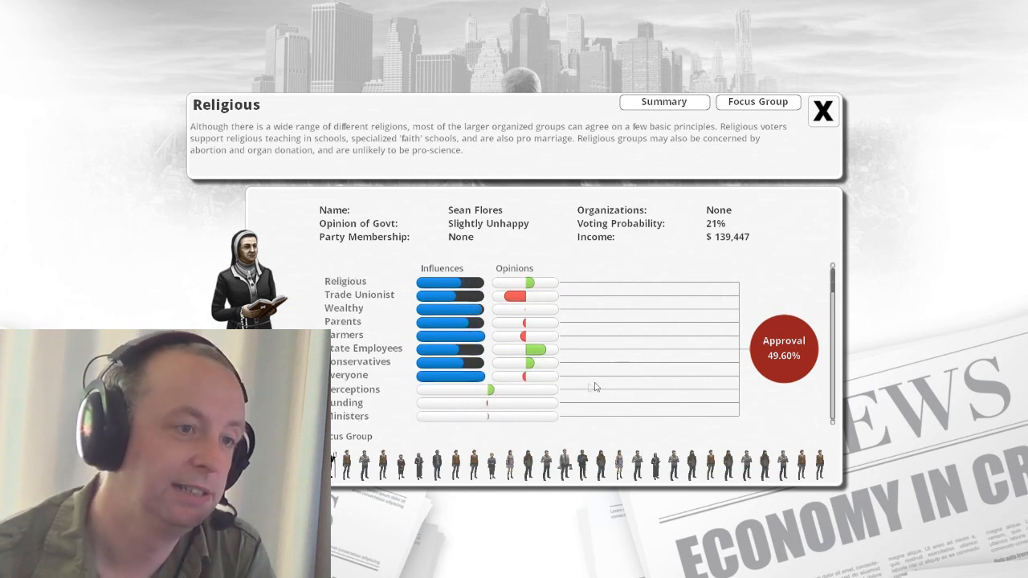
mouse_move(663, 376)
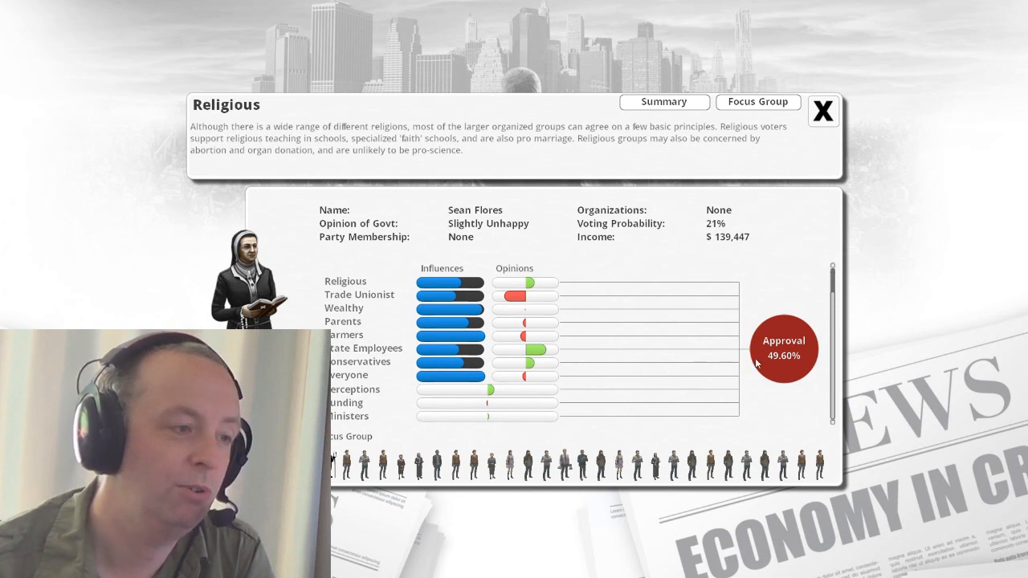
mouse_move(485, 392)
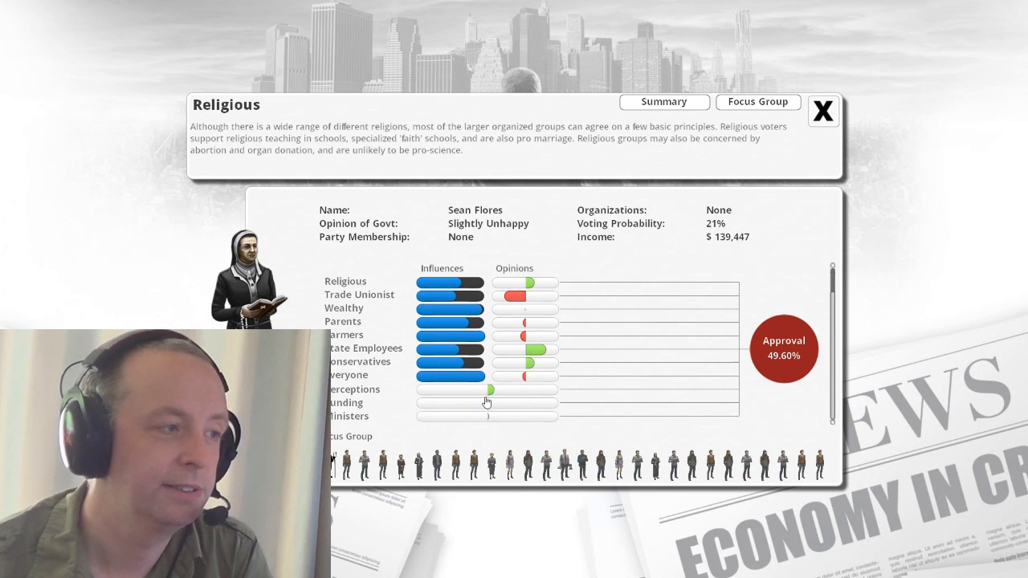
mouse_move(868, 121)
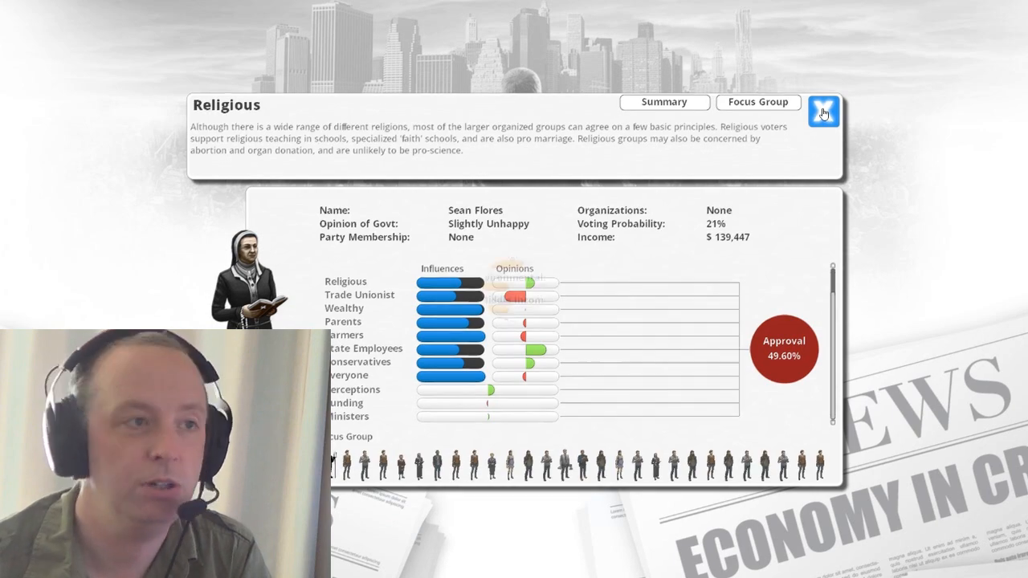
- Close the Religious group details and bring up the Electioneering Parties overview
click(825, 110)
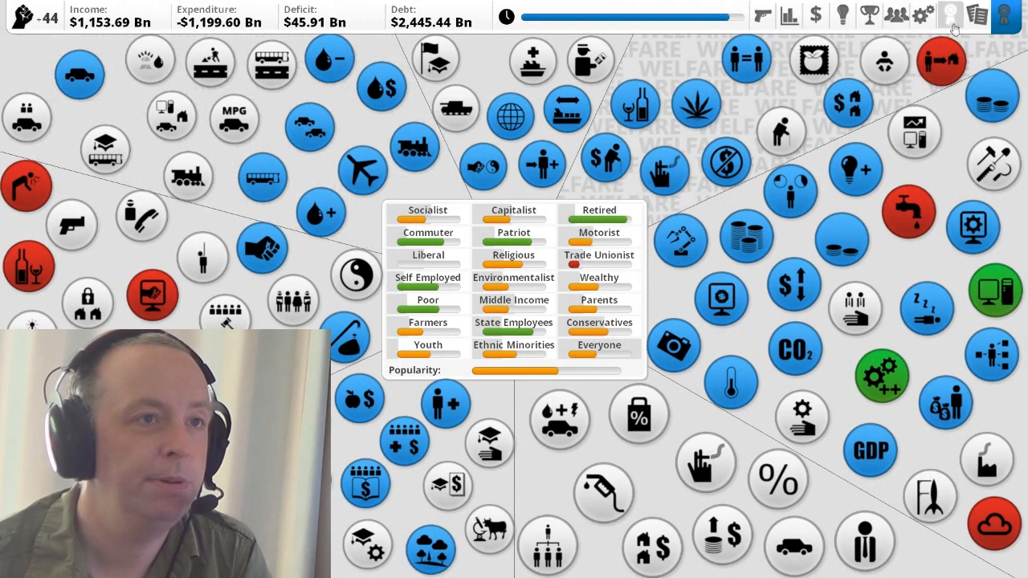
click(951, 16)
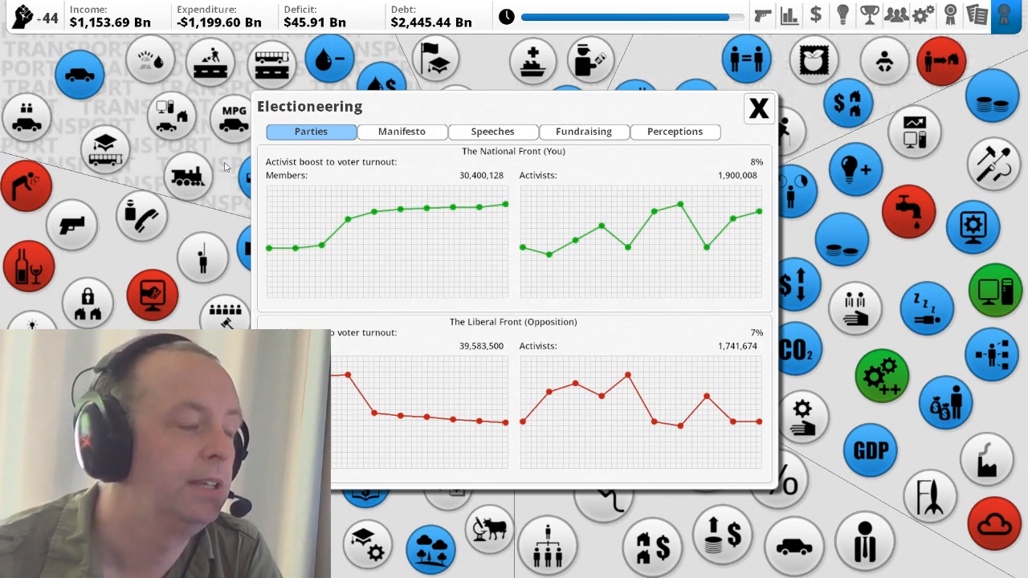
mouse_move(358, 170)
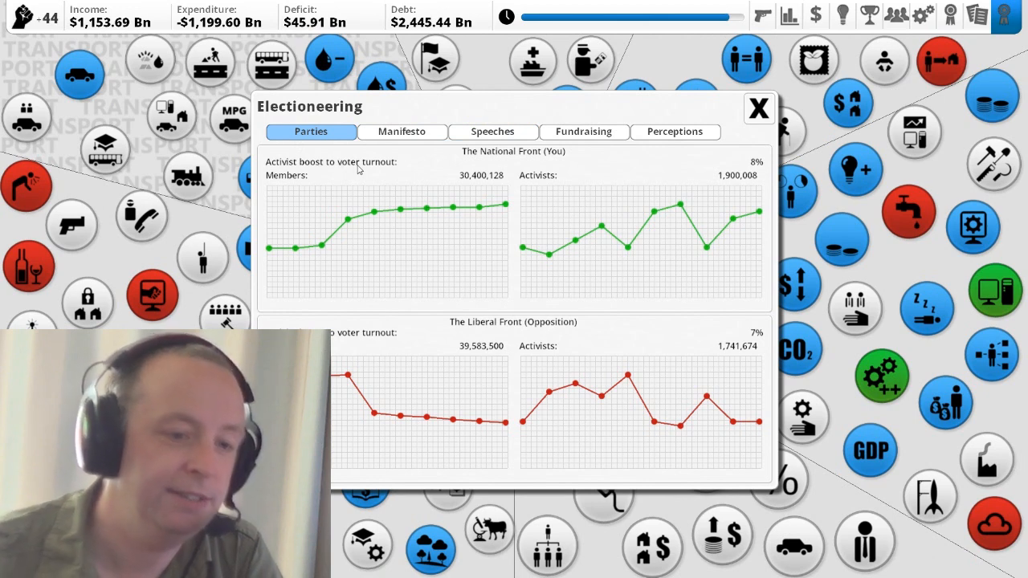
mouse_move(277, 207)
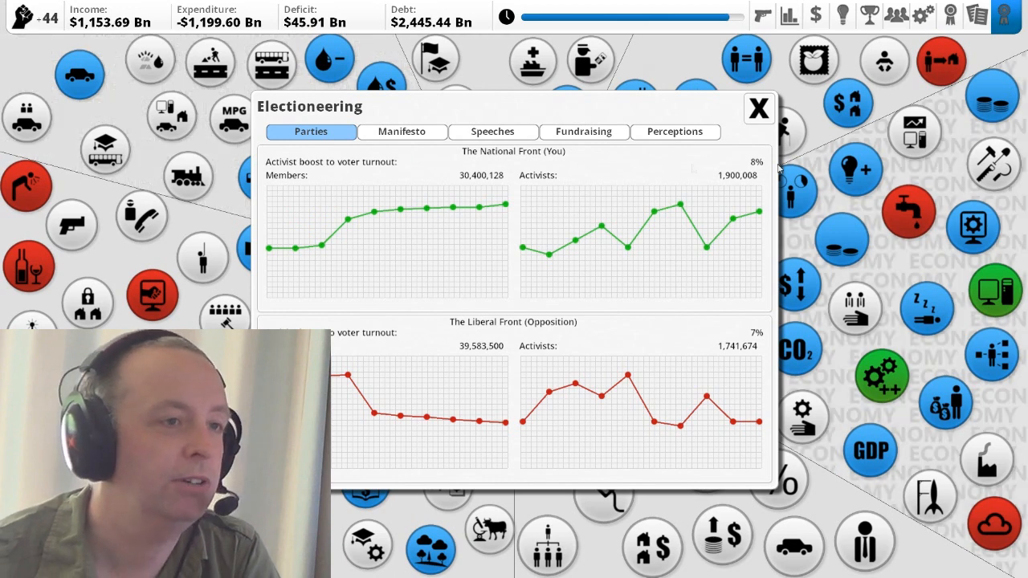
- Switch the Electioneering window to the Manifesto pledges list
click(401, 132)
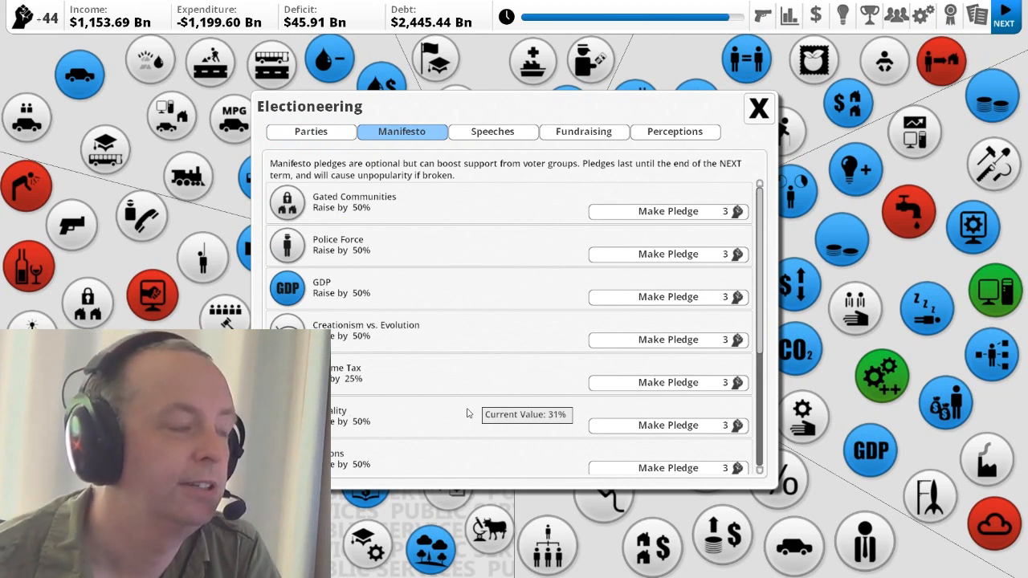
mouse_move(558, 277)
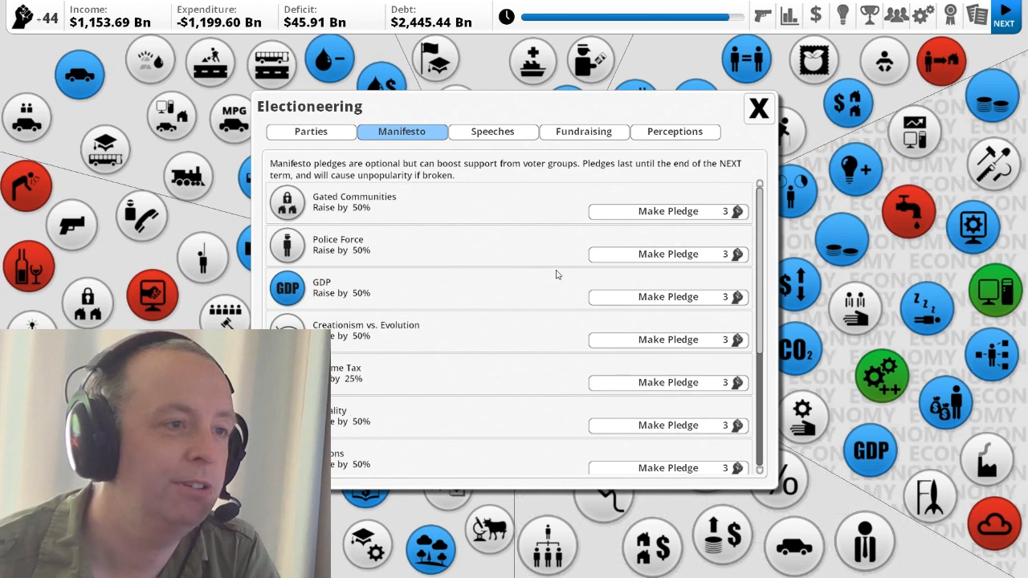
mouse_move(537, 286)
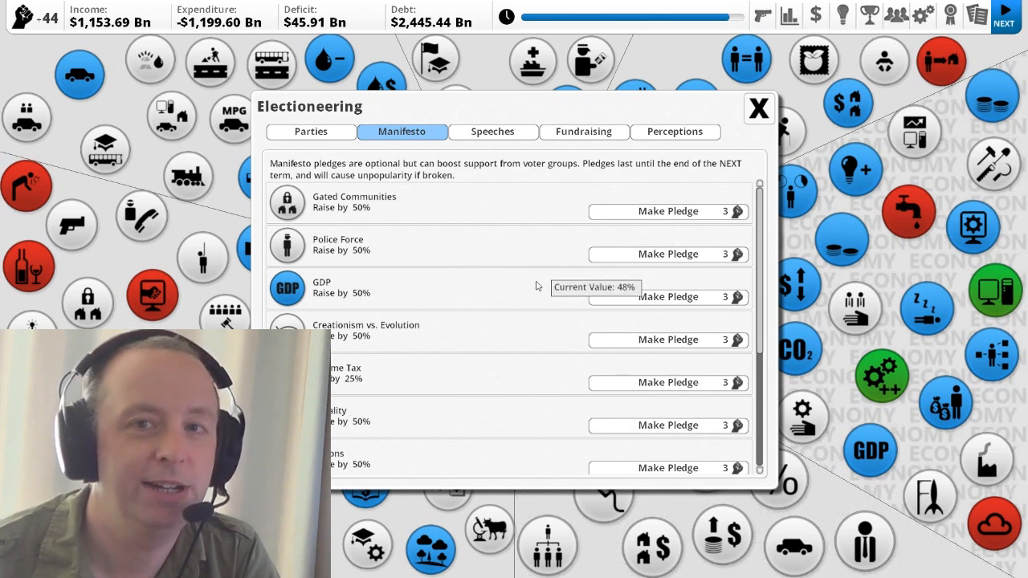
mouse_move(501, 288)
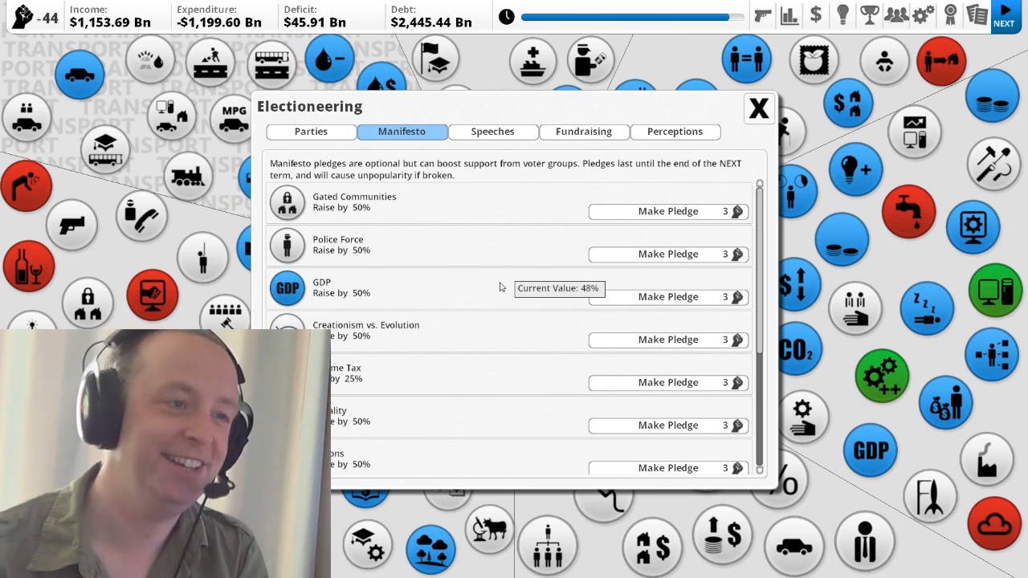
mouse_move(520, 264)
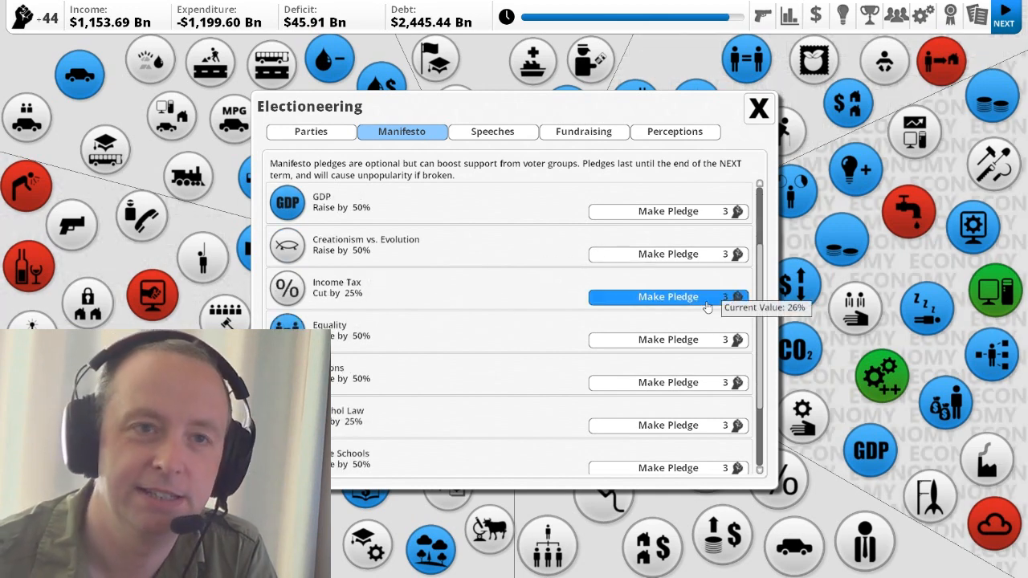
mouse_move(430, 292)
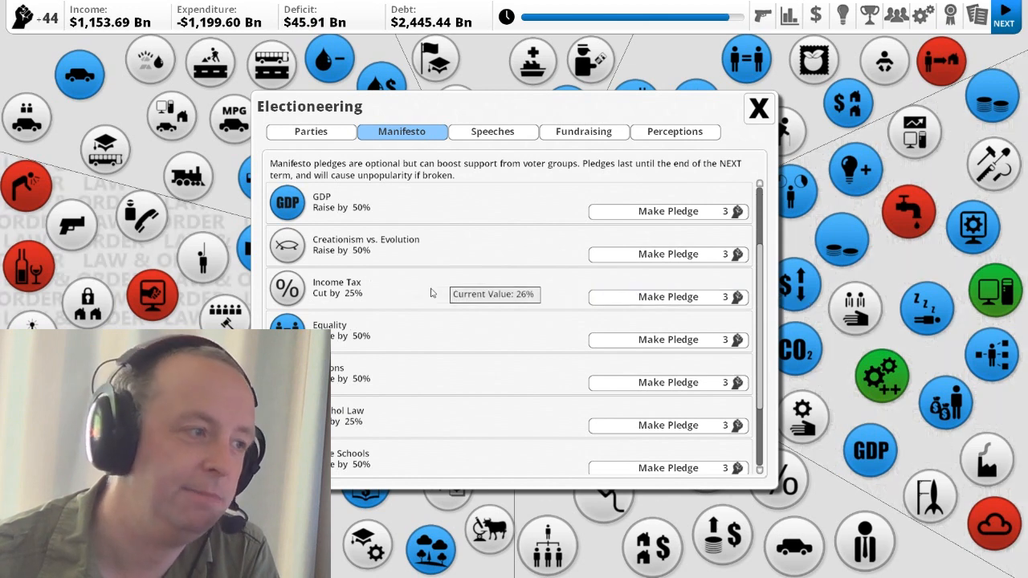
- Make the manifesto pledge to cut Income Tax by 25%
click(669, 295)
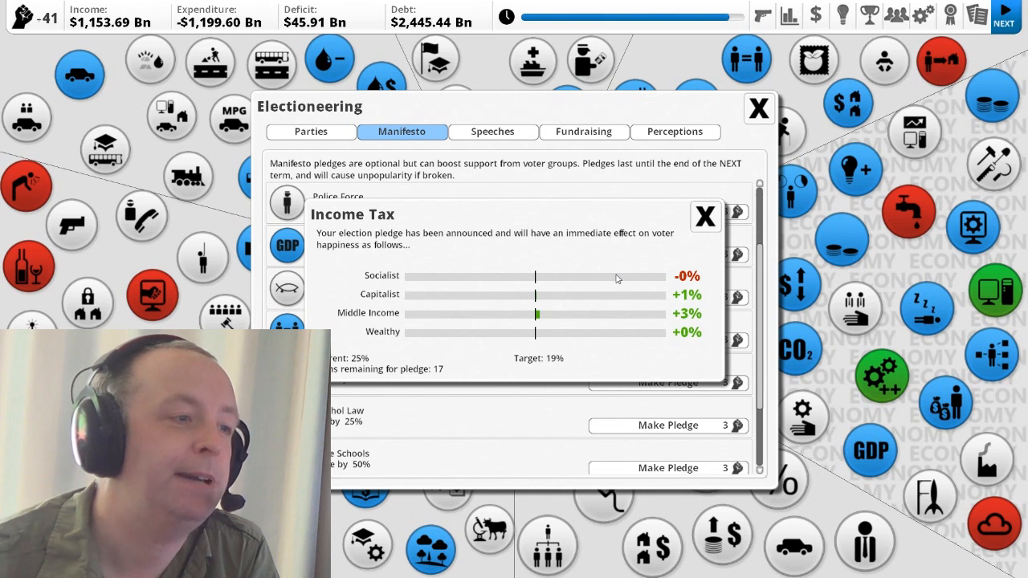
mouse_move(607, 299)
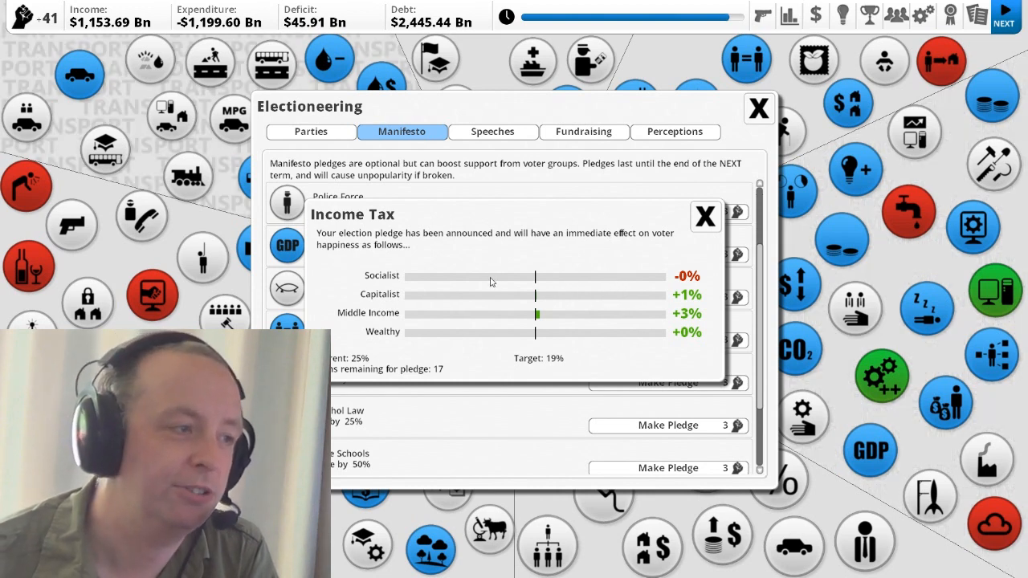
mouse_move(544, 279)
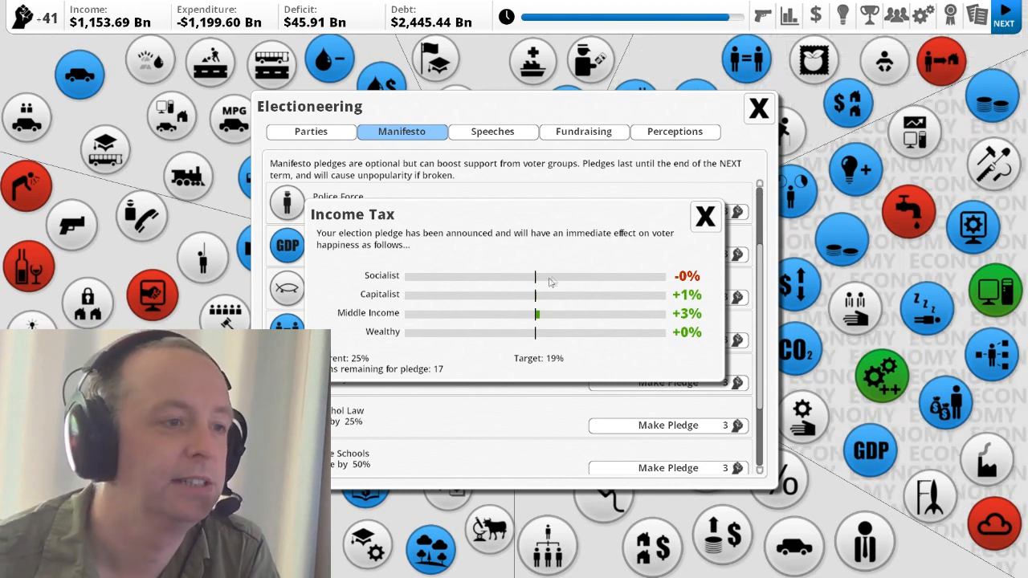
mouse_move(562, 280)
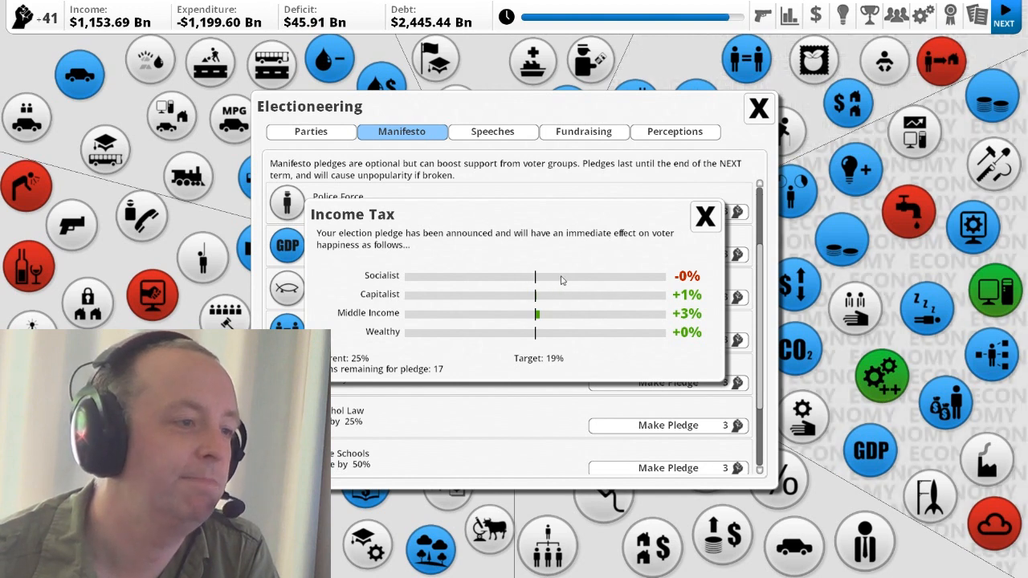
mouse_move(581, 302)
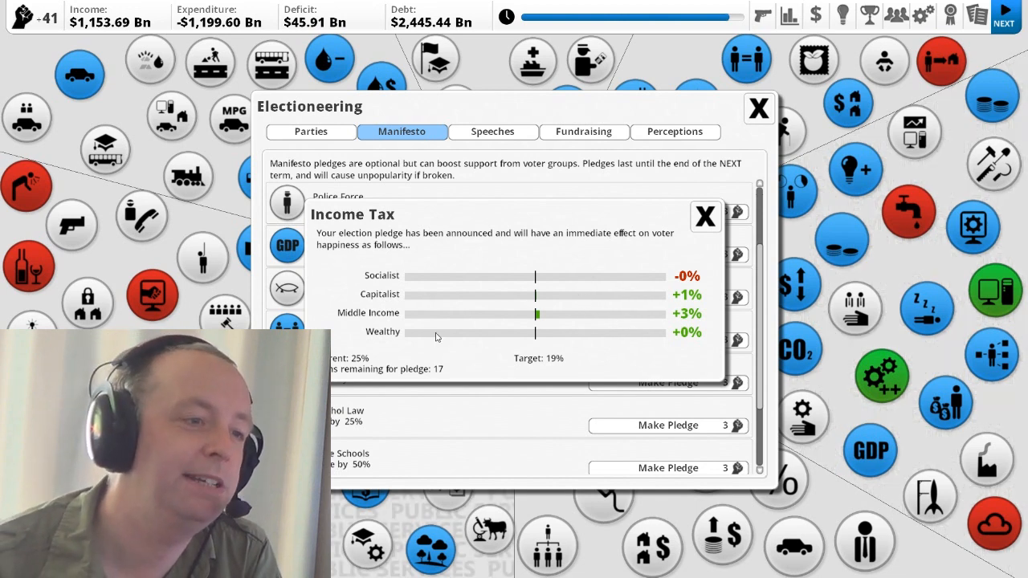
mouse_move(511, 311)
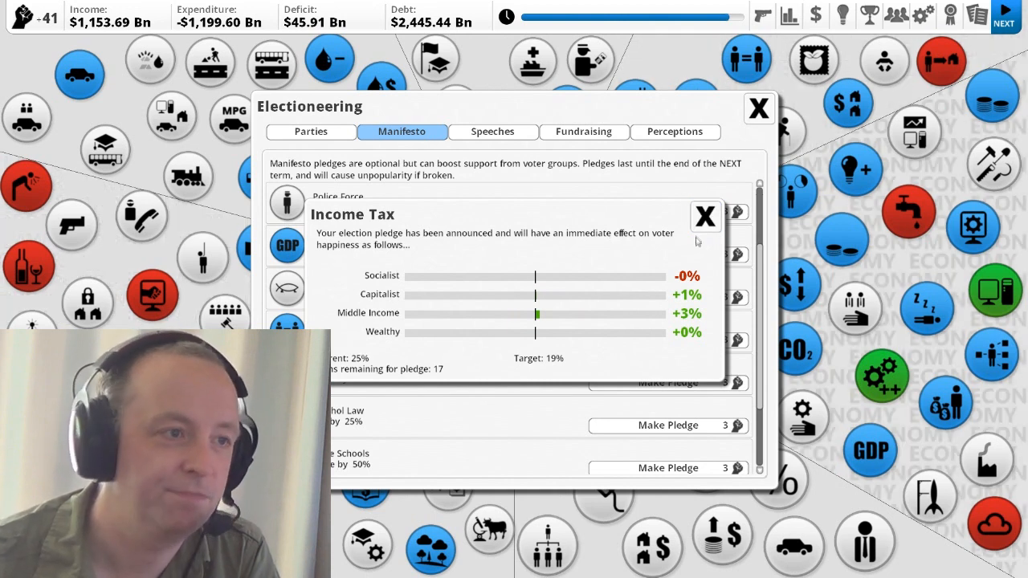
- Dismiss the pledge announcement and pick a first soundbite on the Speeches section
click(705, 215)
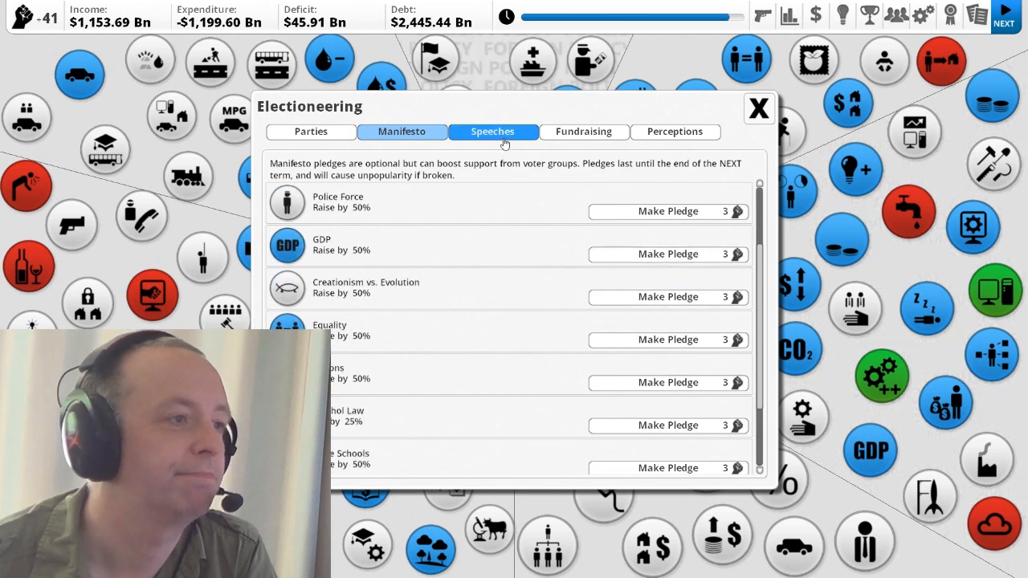
click(491, 132)
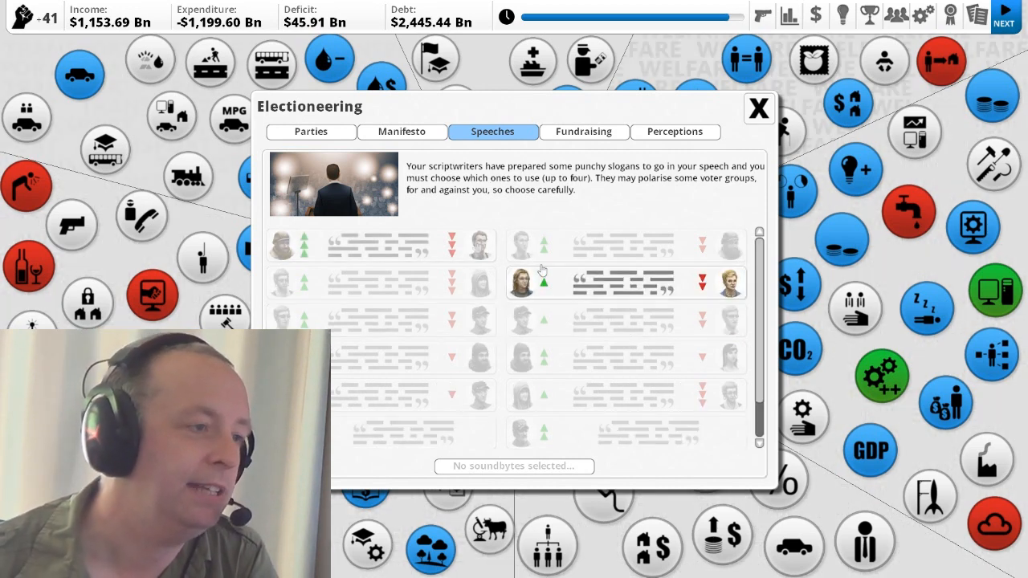
click(378, 283)
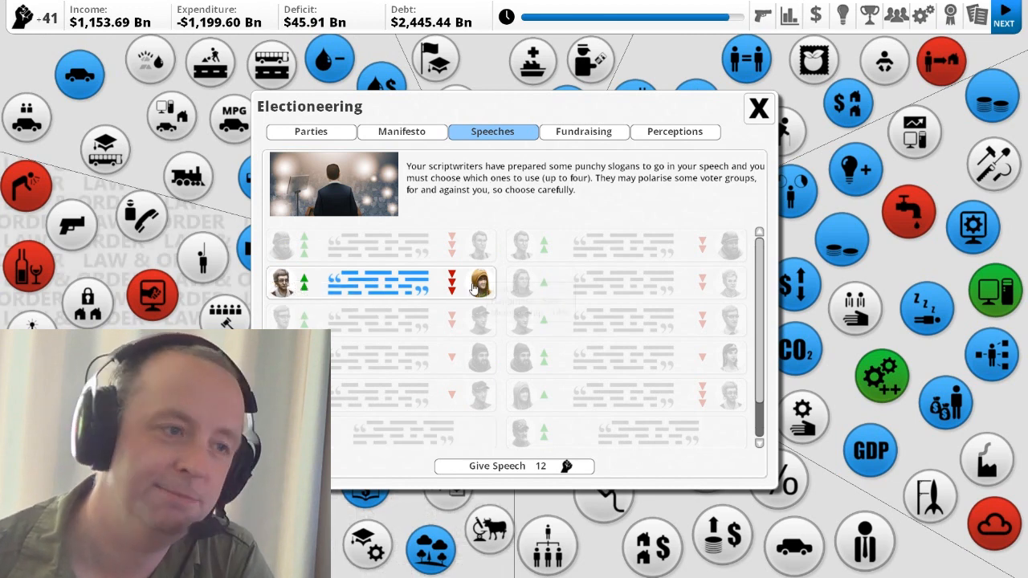
mouse_move(479, 283)
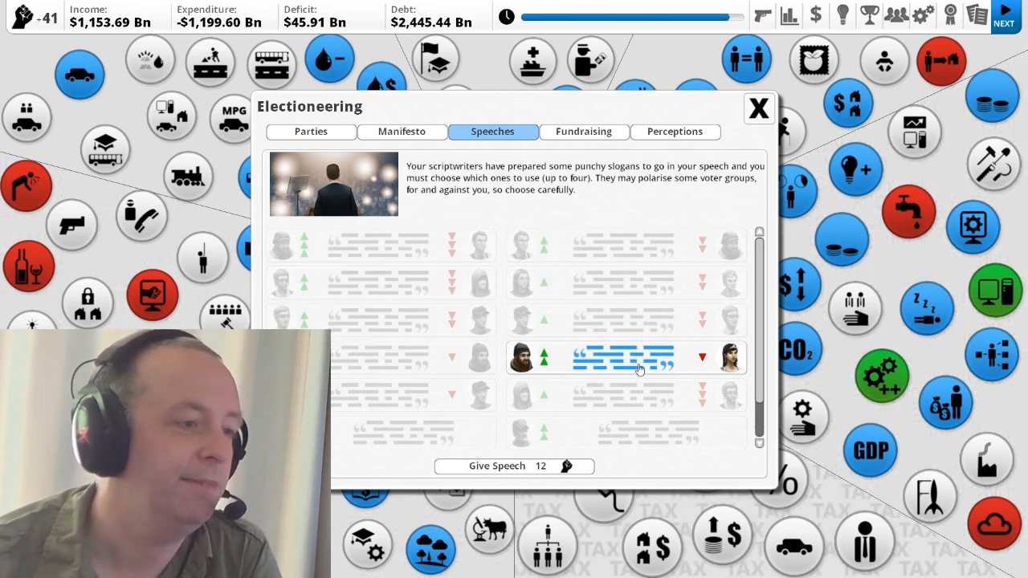
click(382, 356)
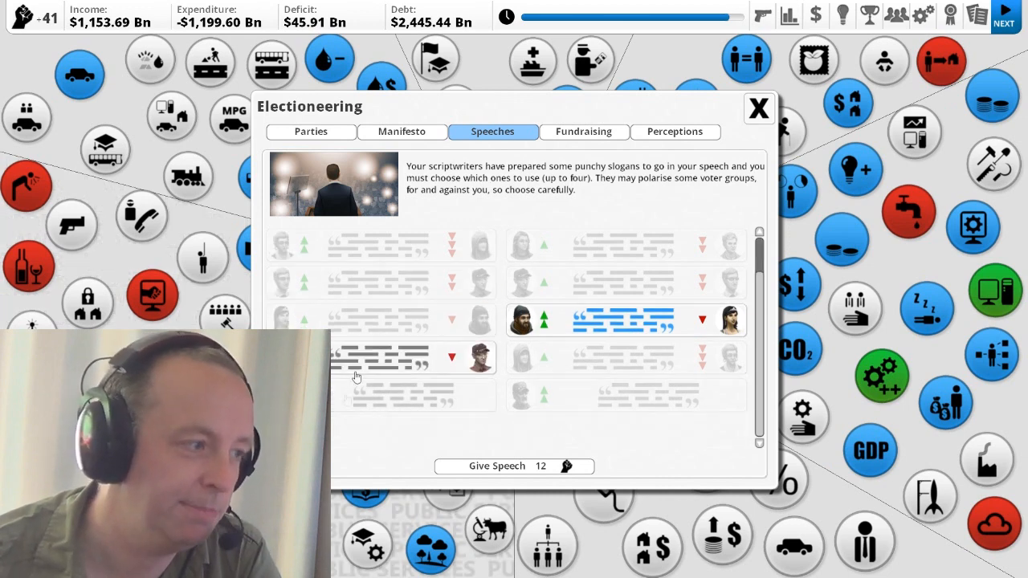
- Add three more slogans so the speech holds its maximum of four soundbites
click(409, 395)
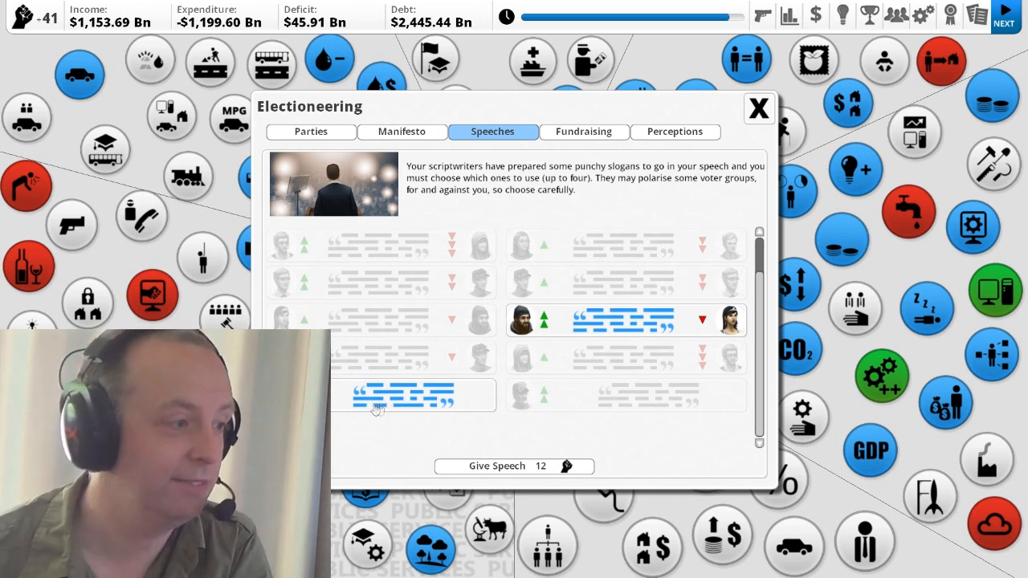
click(409, 395)
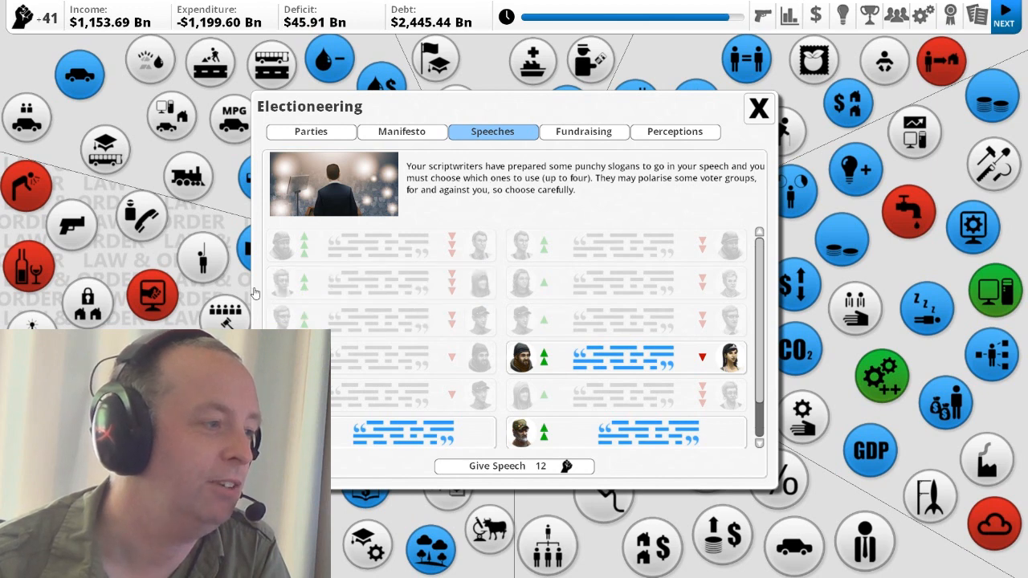
click(378, 282)
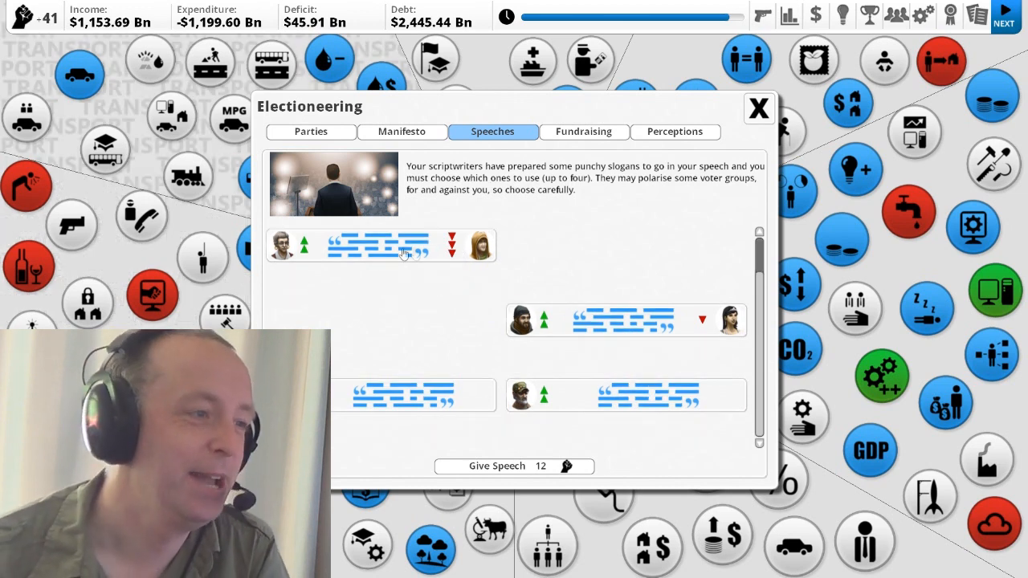
mouse_move(514, 466)
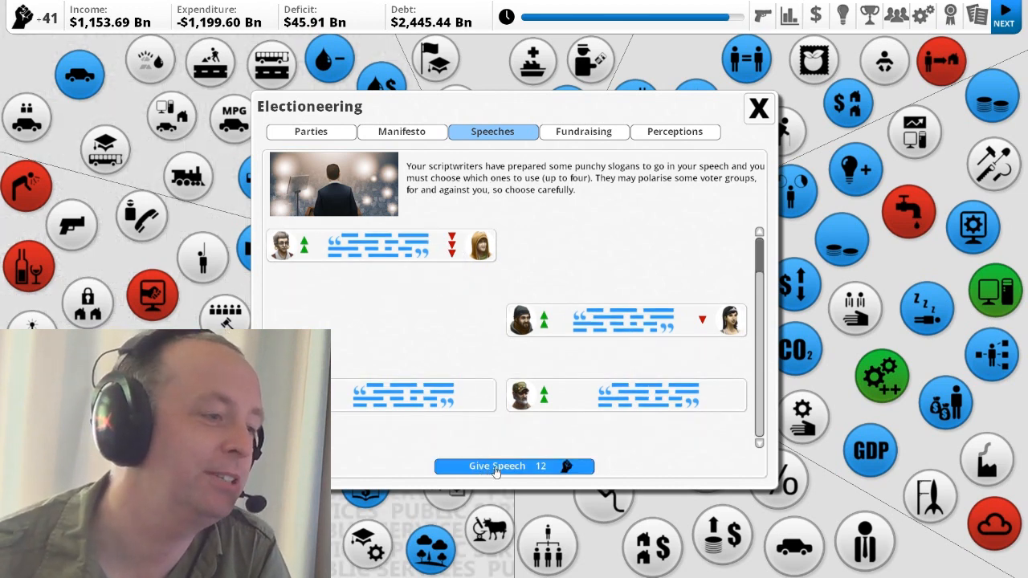
- Give the speech, review its reception, and continue back to electioneering
click(498, 466)
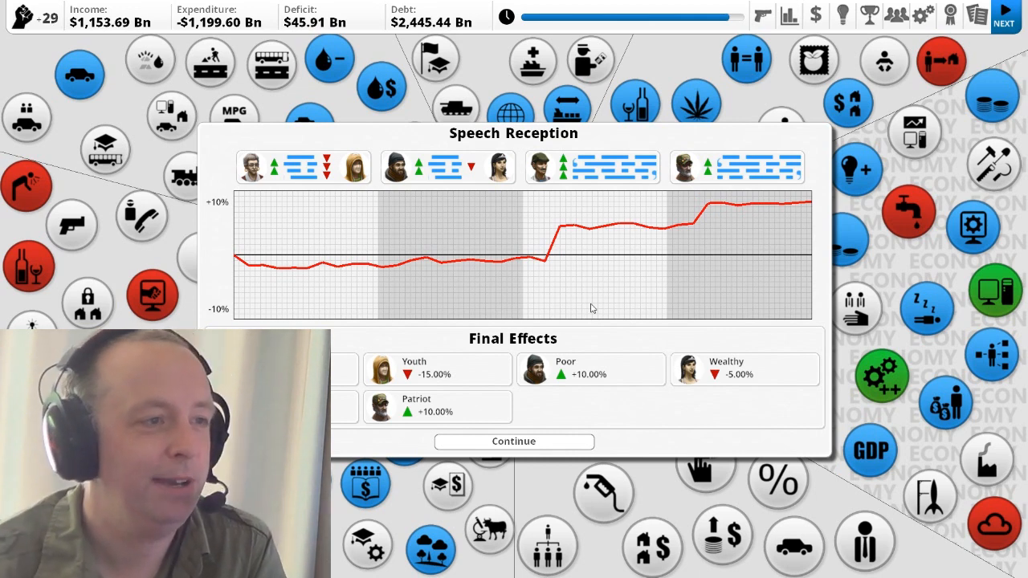
mouse_move(560, 244)
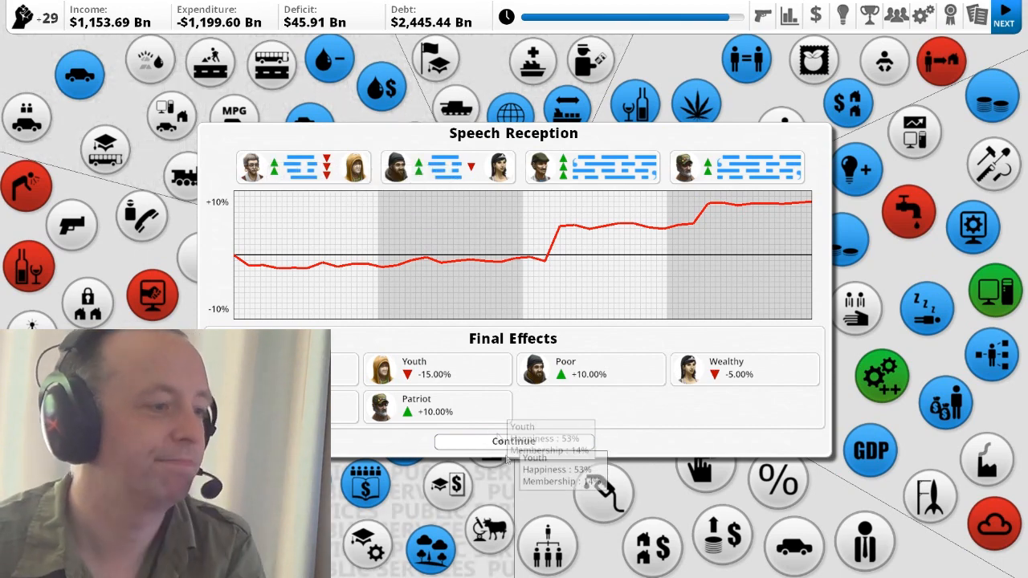
click(515, 440)
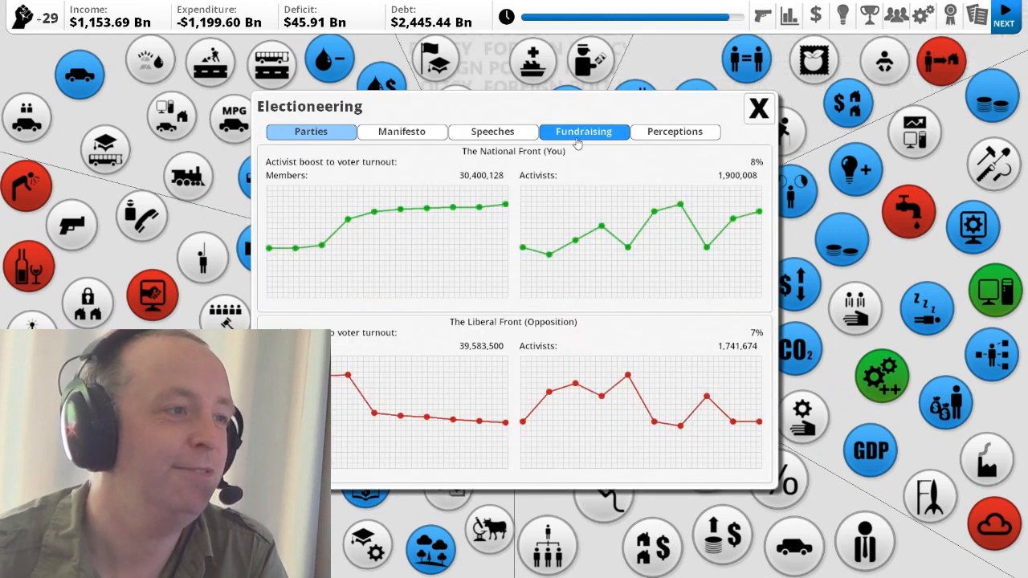
click(492, 132)
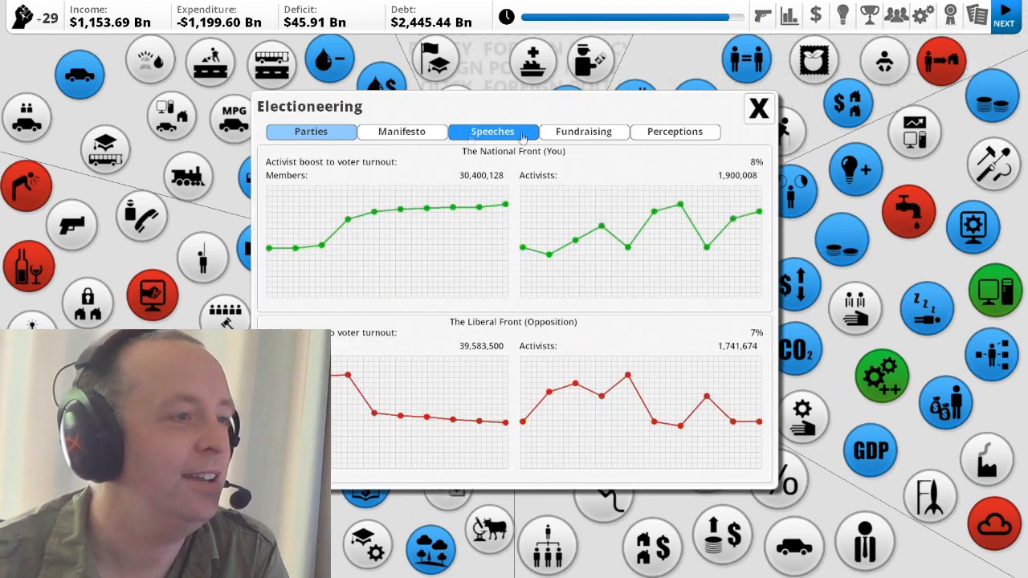
click(584, 132)
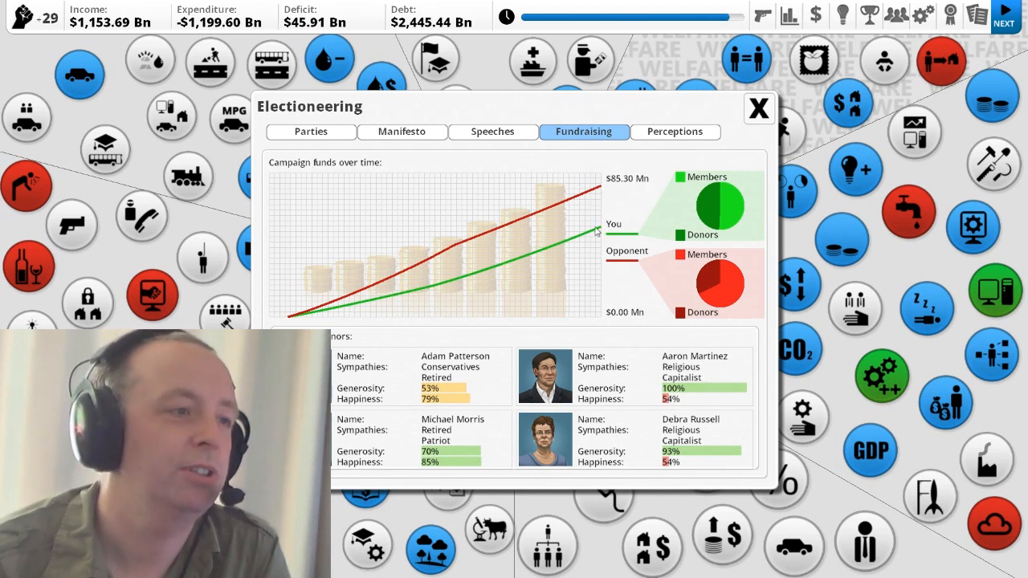
mouse_move(318, 315)
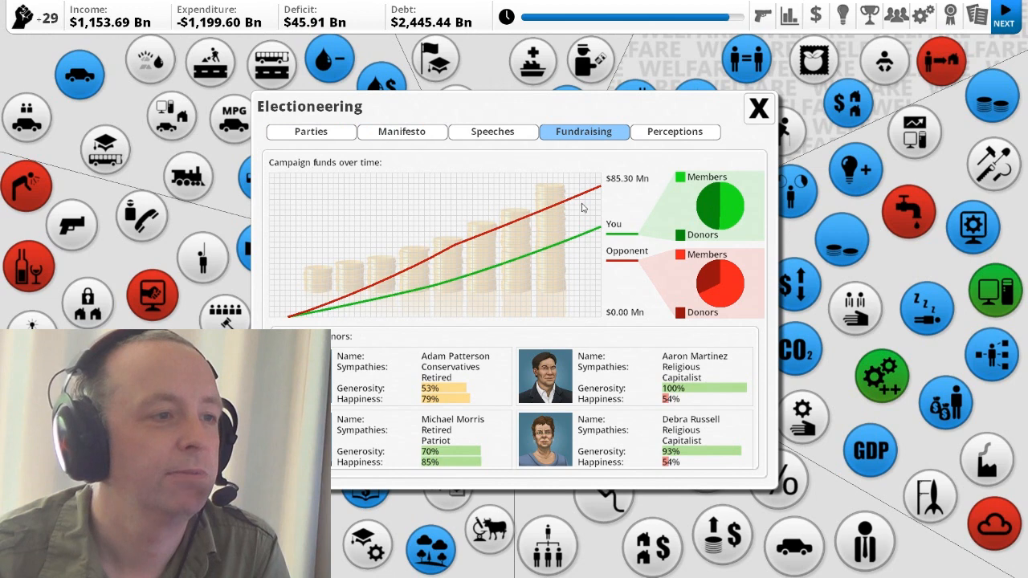
mouse_move(668, 205)
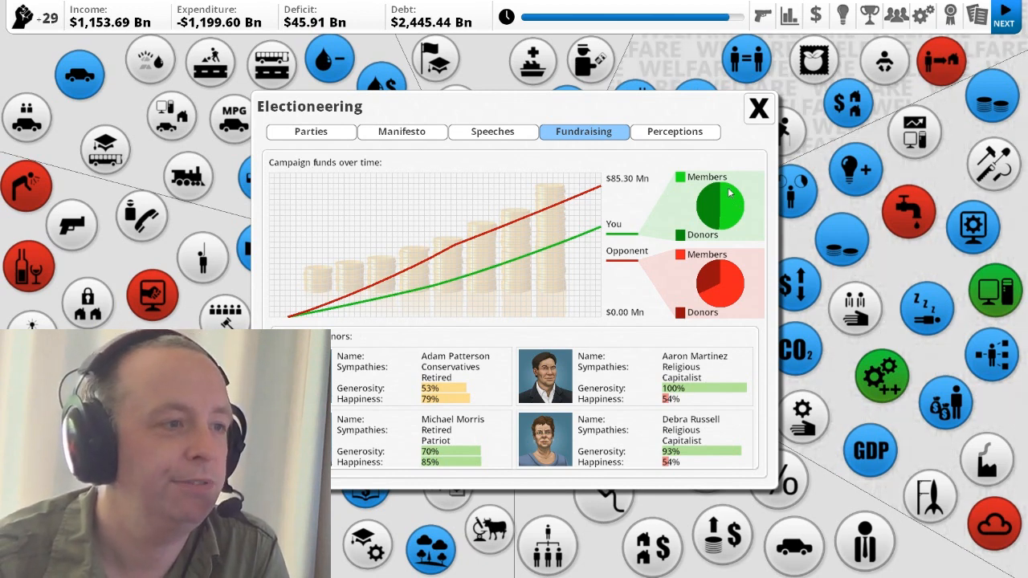
click(310, 132)
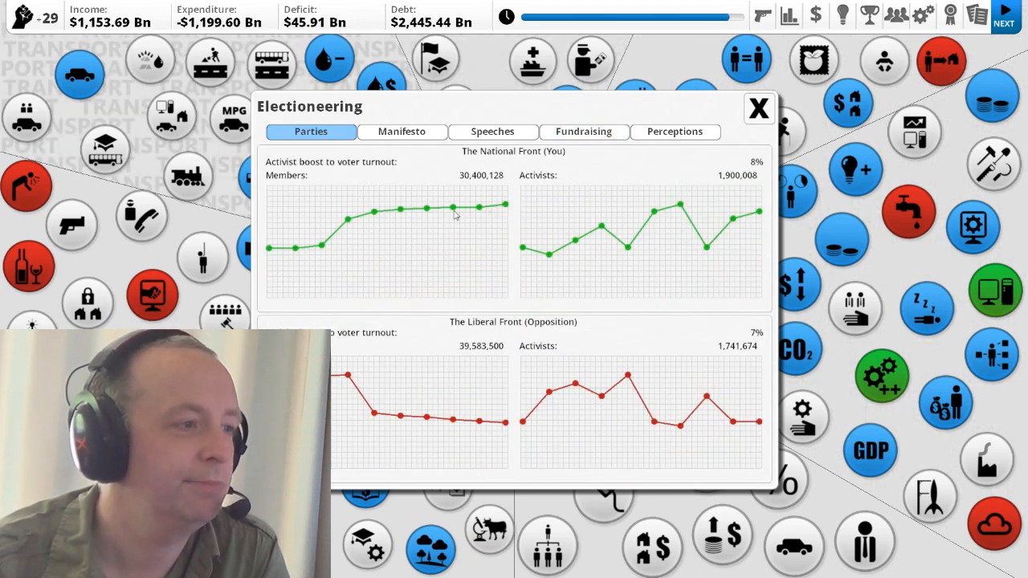
mouse_move(688, 125)
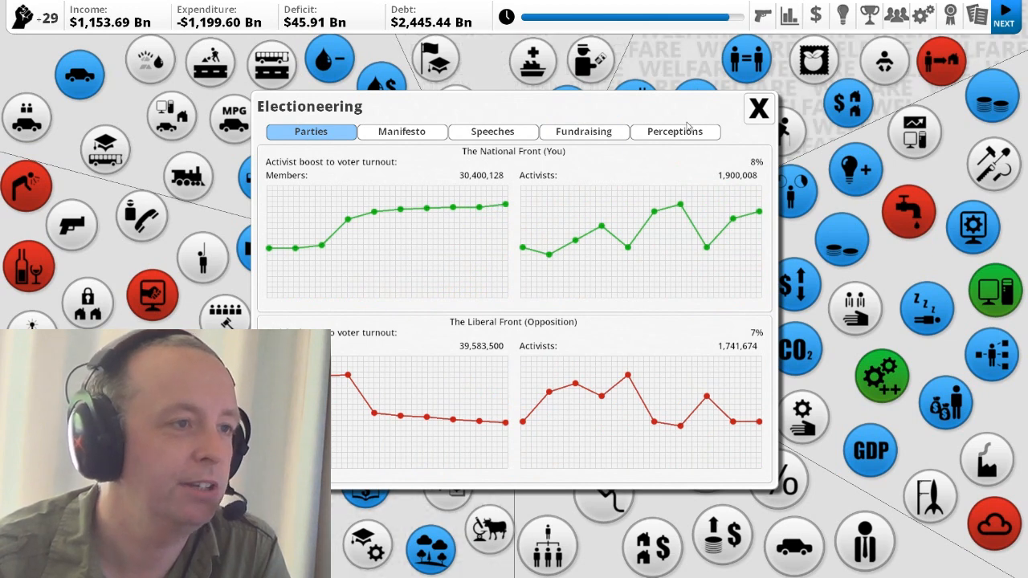
- Review the Fundraising donors, then bring up the voter Perceptions breakdown
click(583, 132)
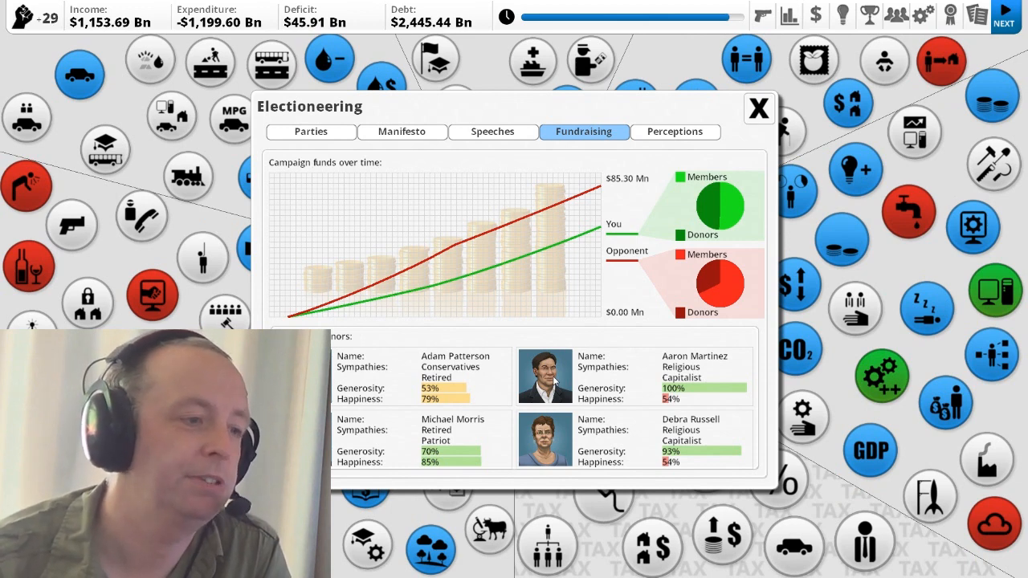
mouse_move(636, 370)
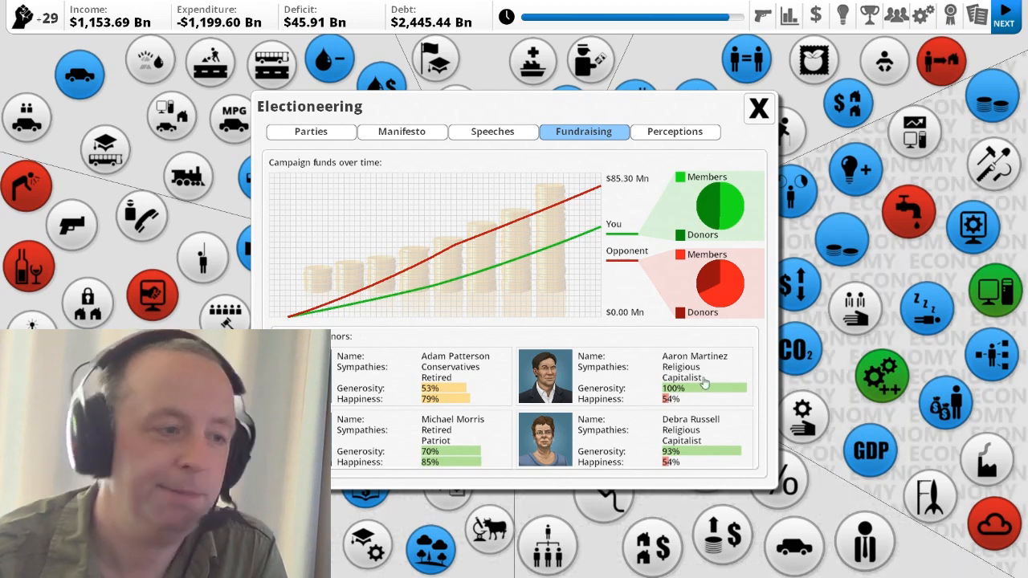
mouse_move(703, 383)
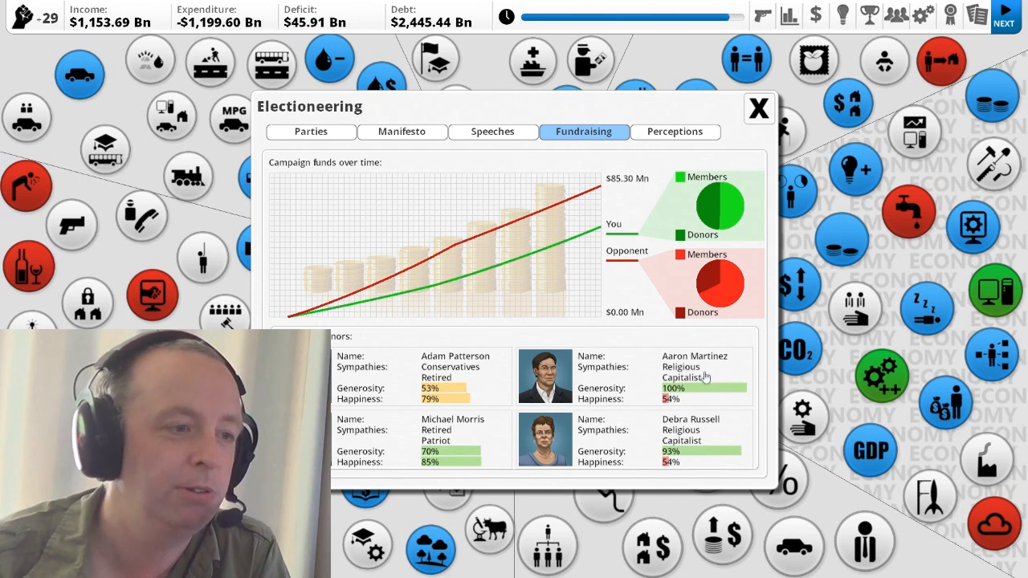
mouse_move(704, 378)
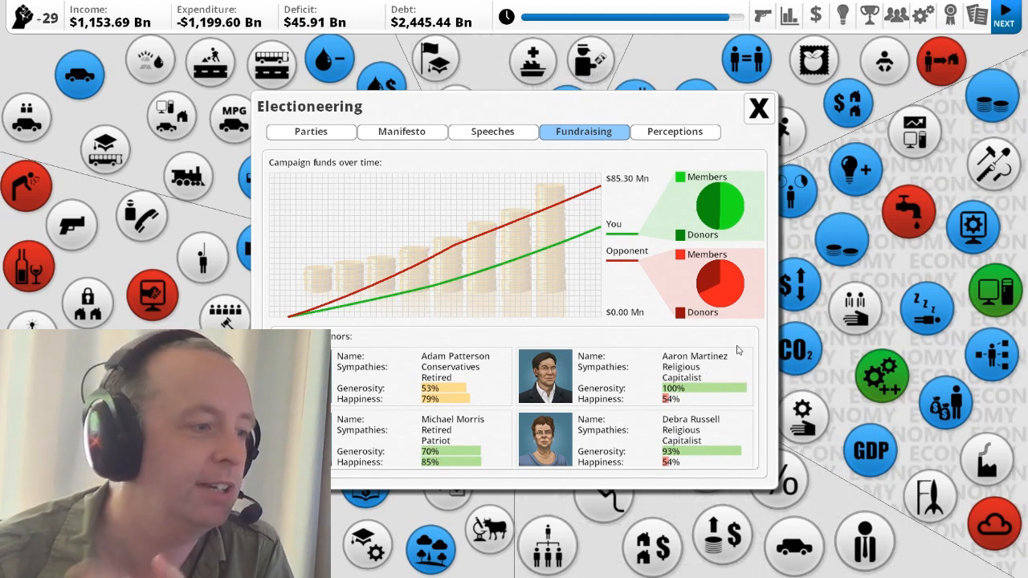
mouse_move(709, 347)
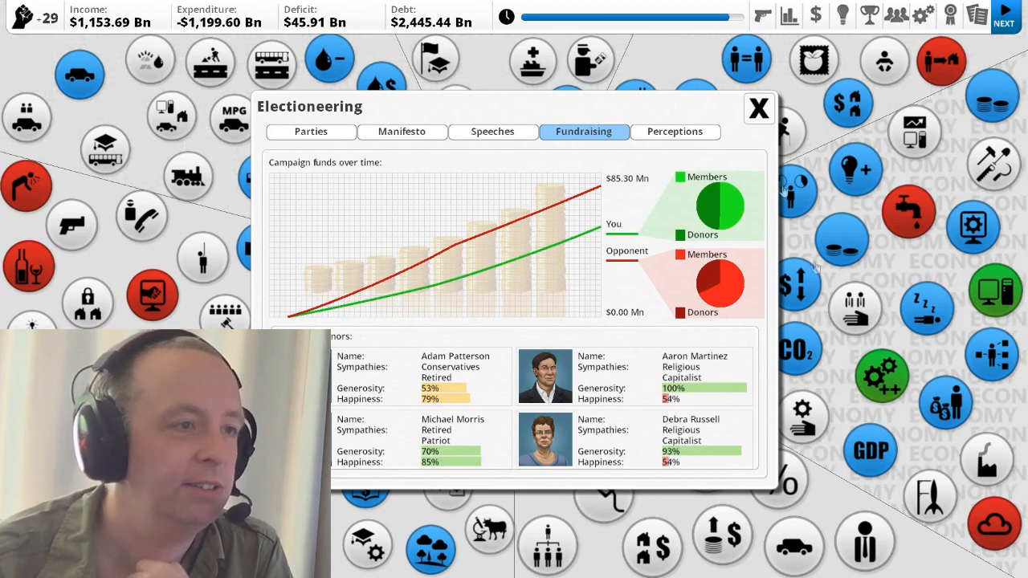
click(675, 132)
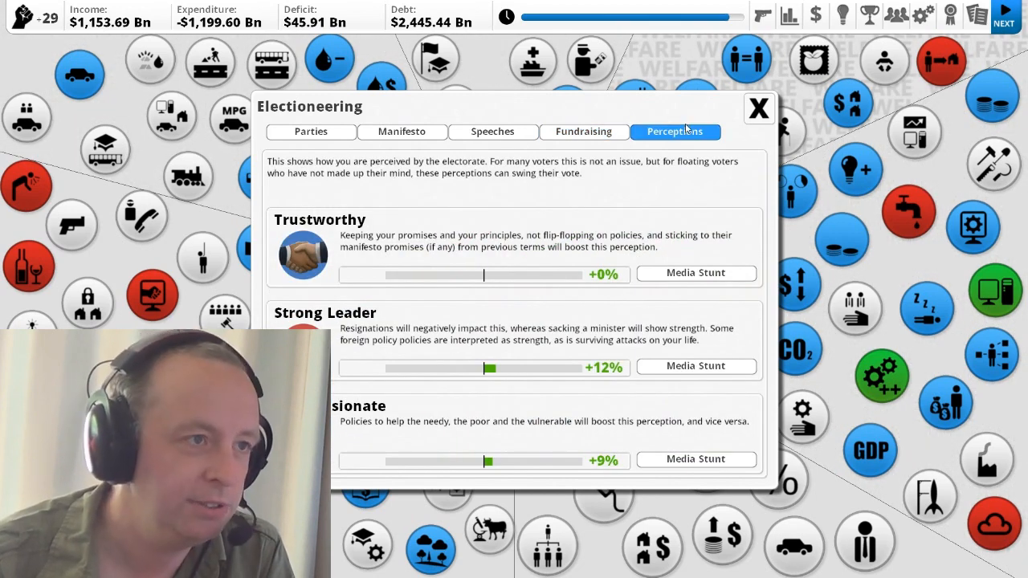
mouse_move(614, 206)
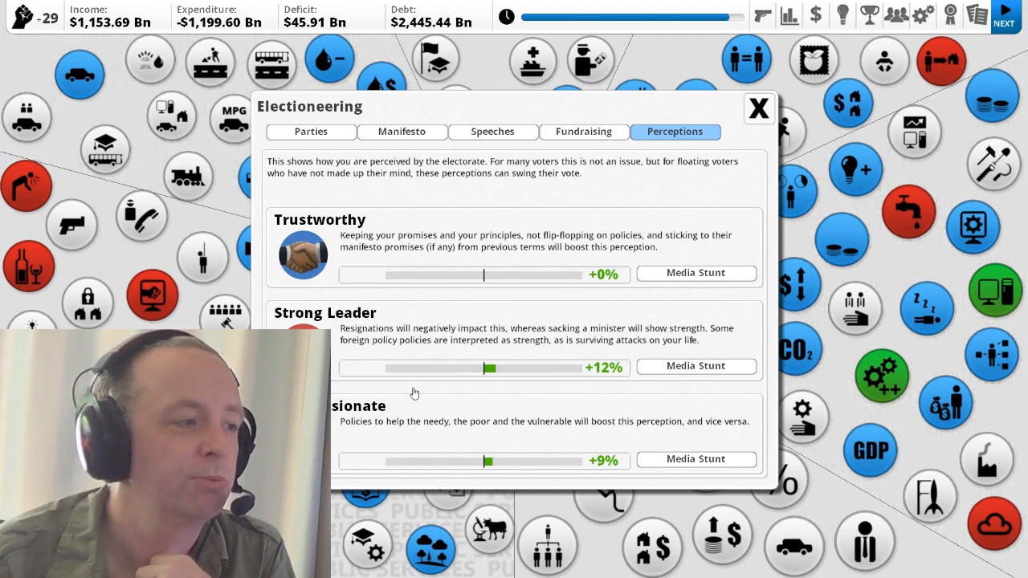
- Check the Strong Leader and Compassionate history graphs, then close them
click(489, 368)
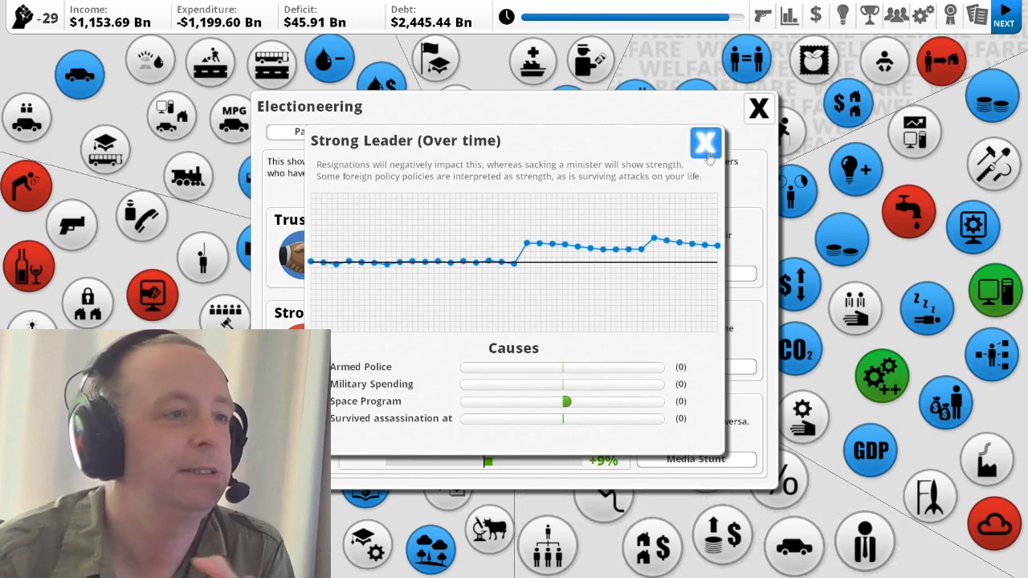
click(704, 141)
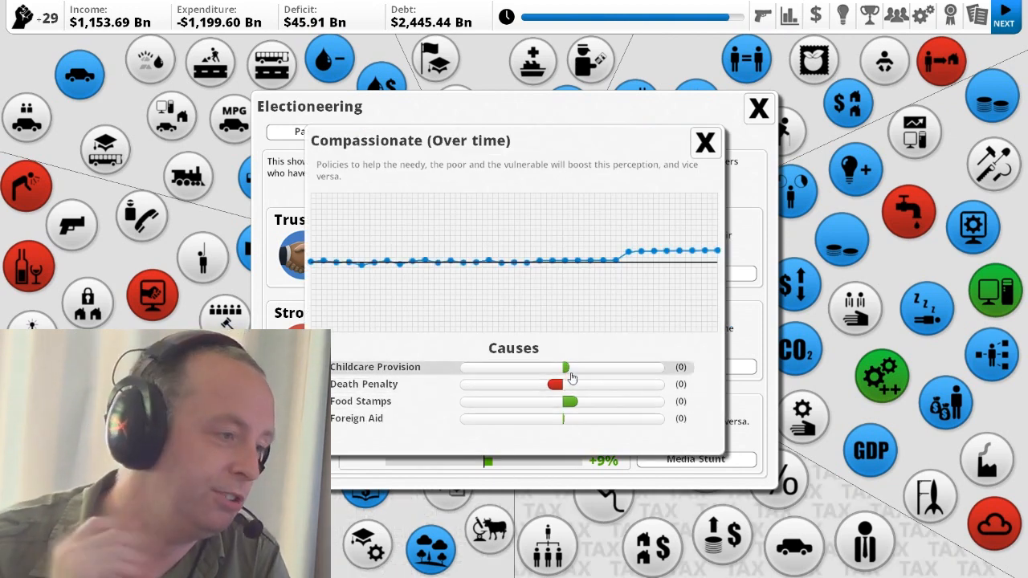
mouse_move(571, 379)
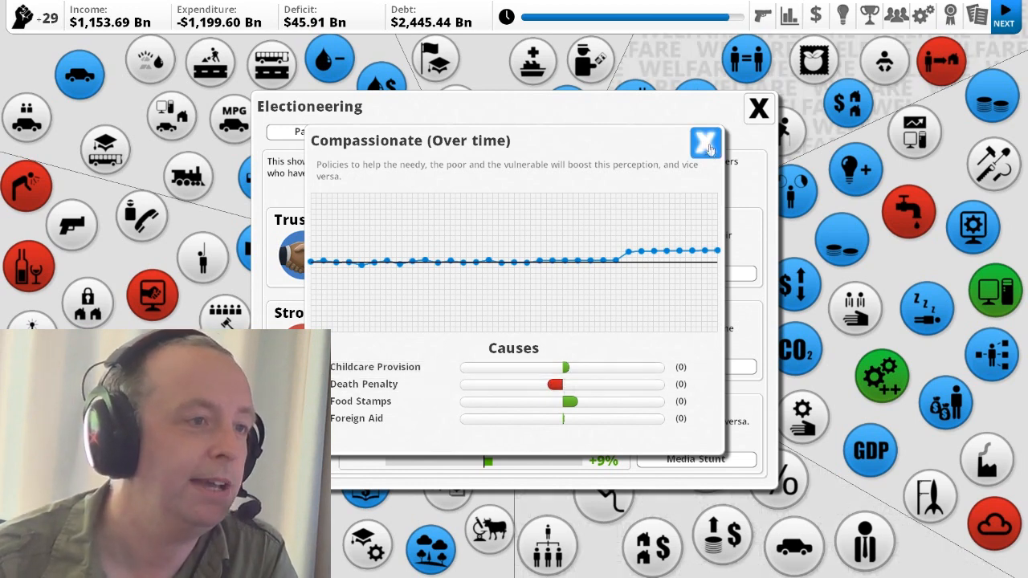
click(707, 143)
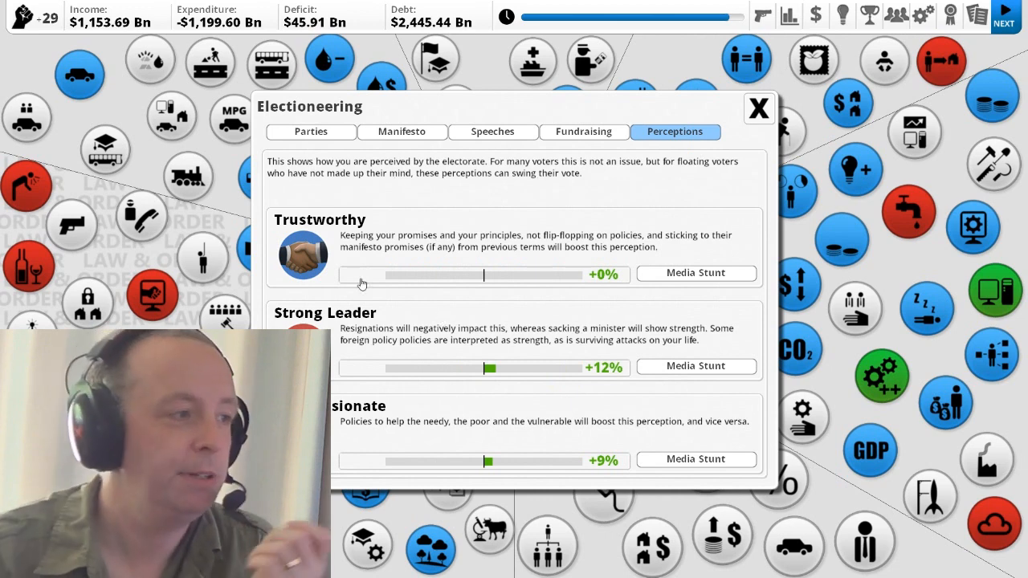
mouse_move(518, 280)
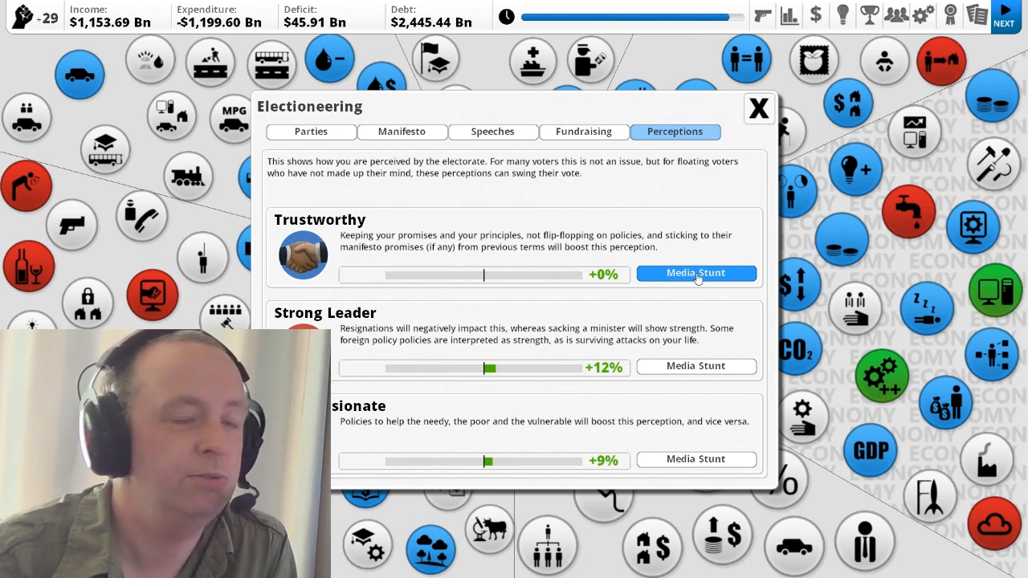
- Bring up the media stunts available next to the Trustworthy perception
click(696, 273)
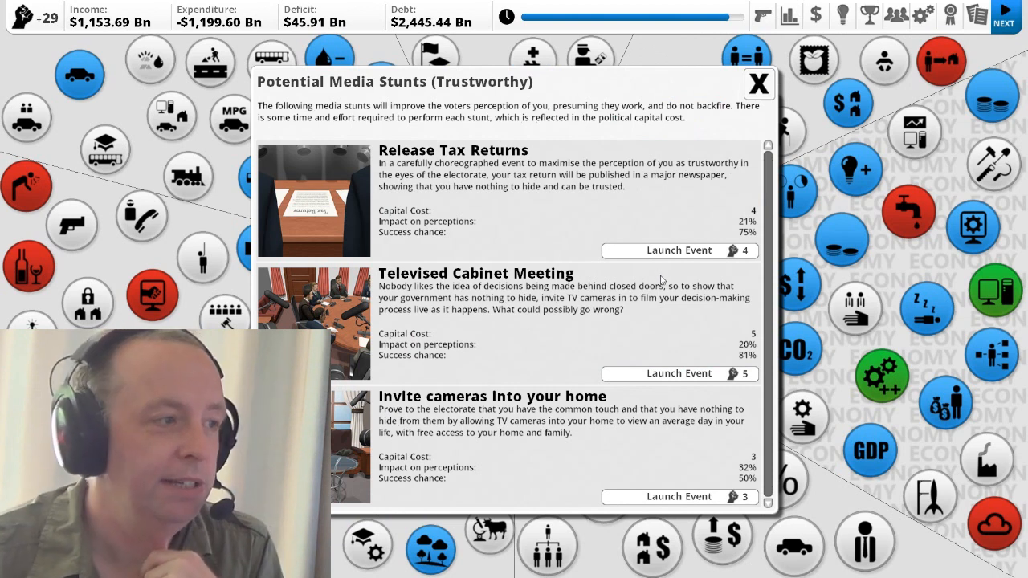
mouse_move(568, 327)
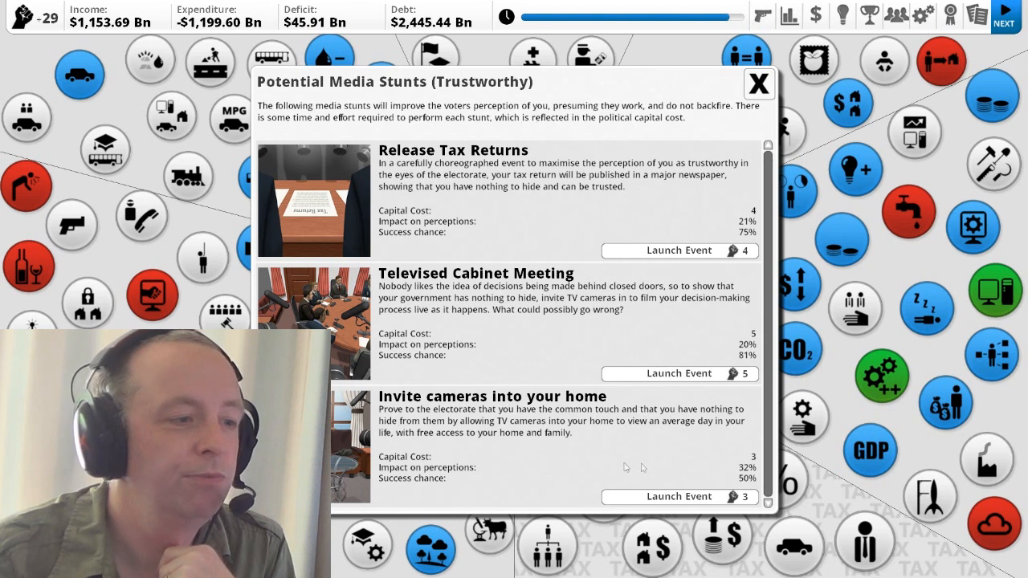
mouse_move(678, 496)
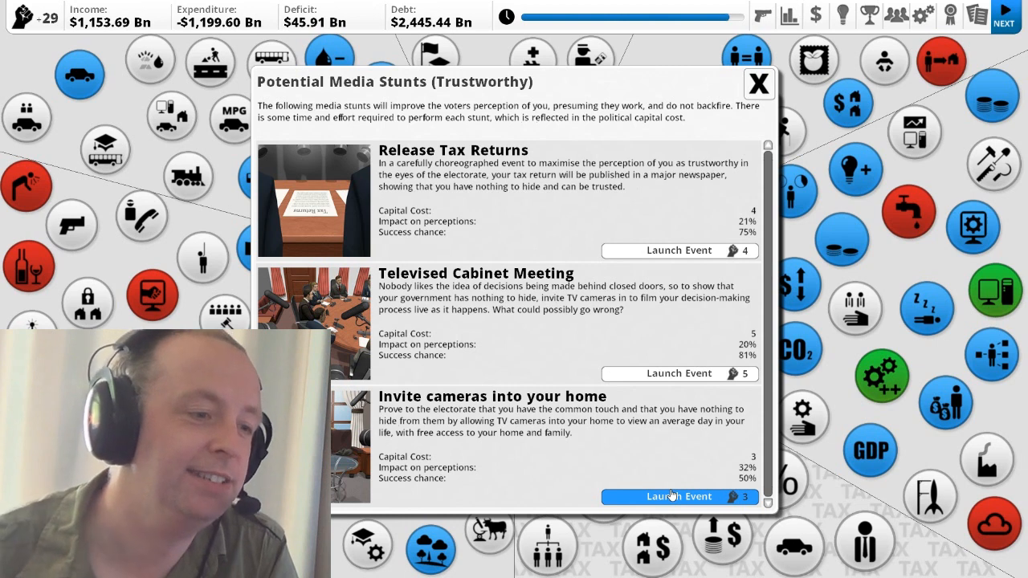
mouse_move(748, 454)
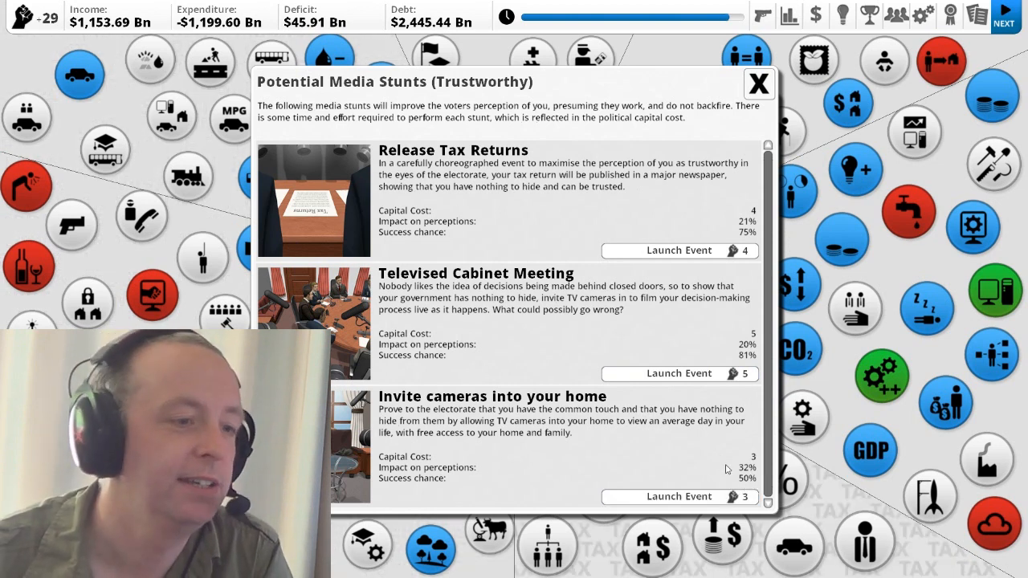
mouse_move(688, 405)
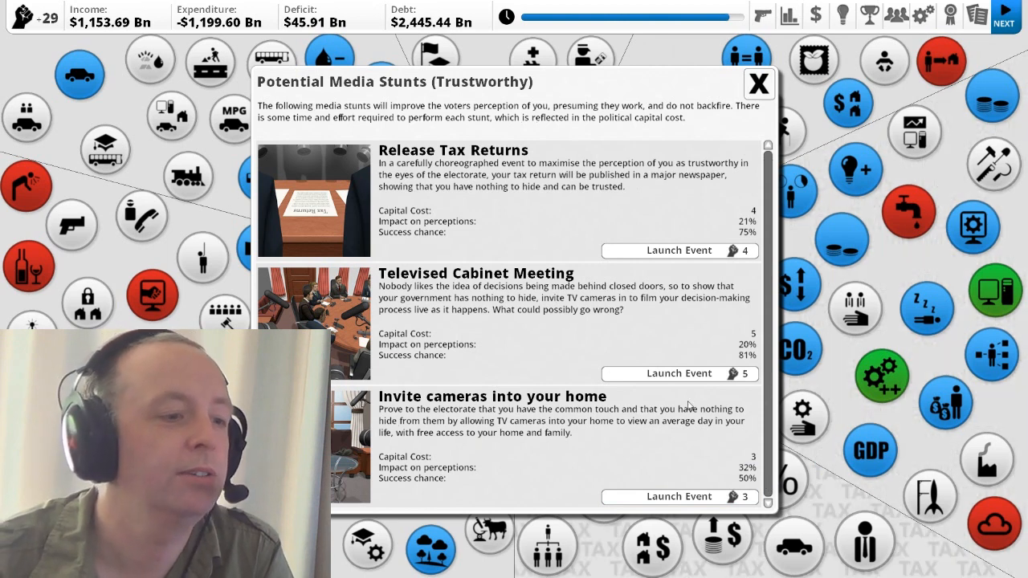
- Stage the 'Invite cameras into your home' stunt and dismiss its -32% trust Media Spin Failure notice
click(678, 250)
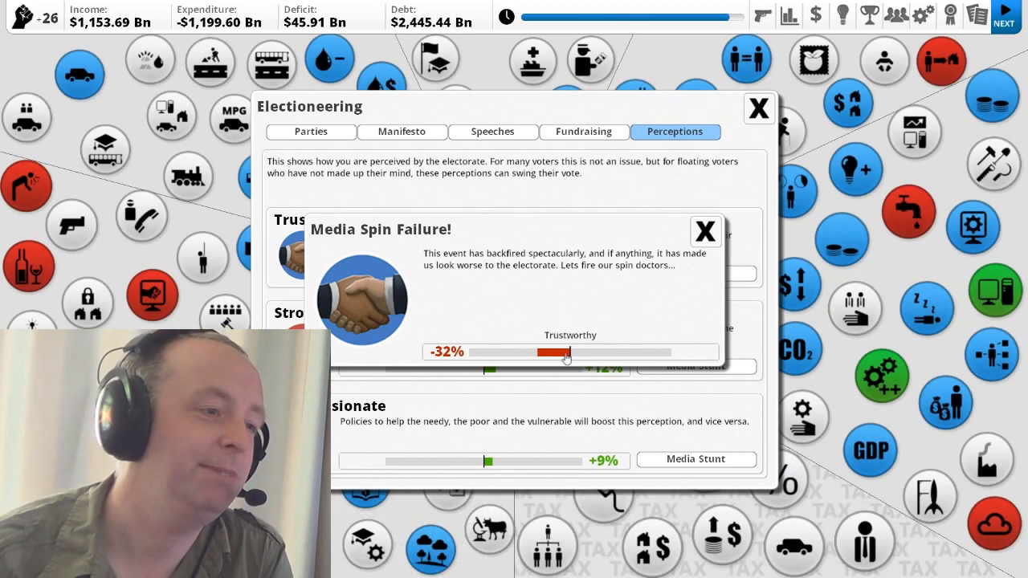
mouse_move(466, 270)
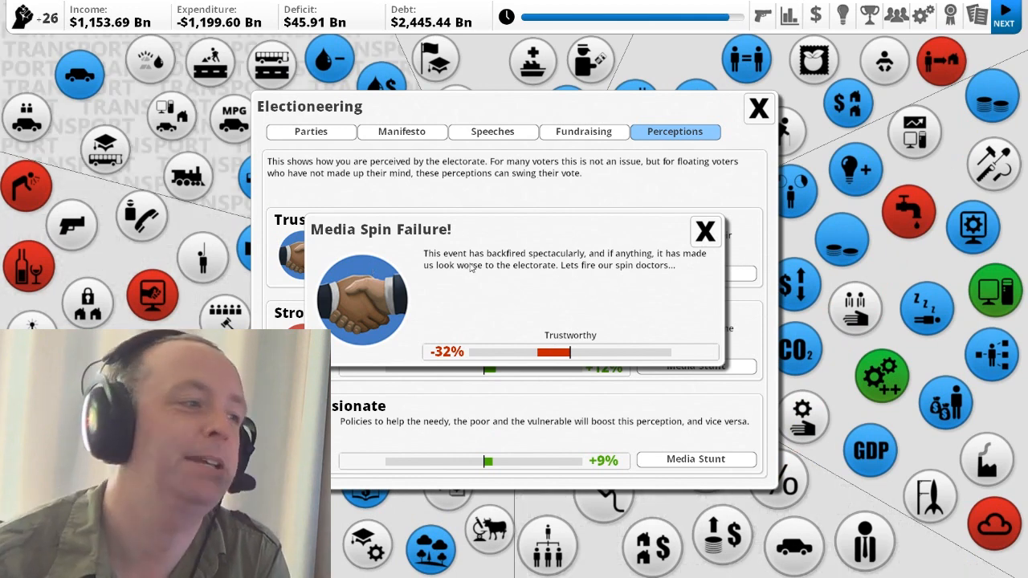
click(703, 232)
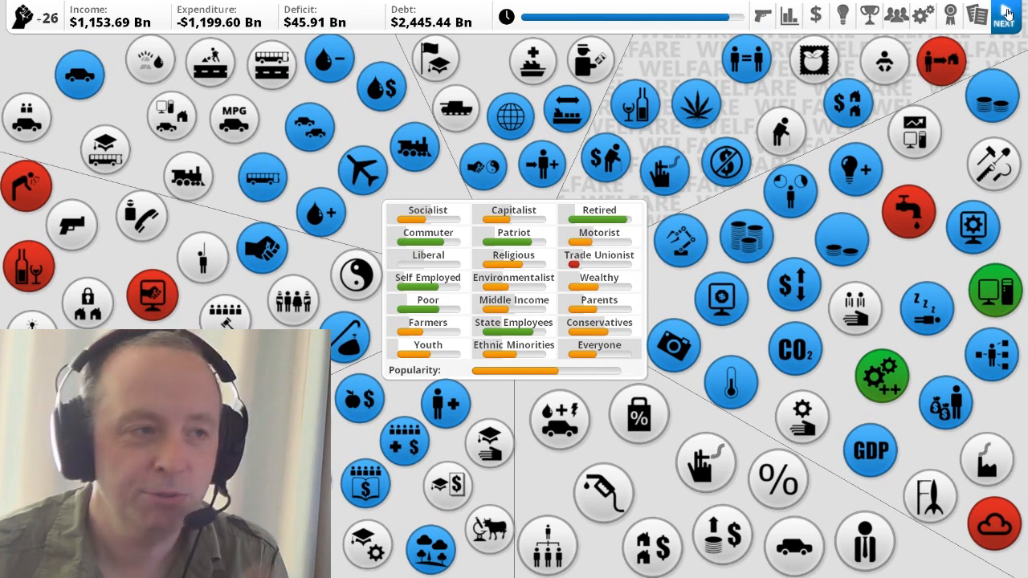
- End the turn with NEXT so the Election Results screen appears
click(1006, 17)
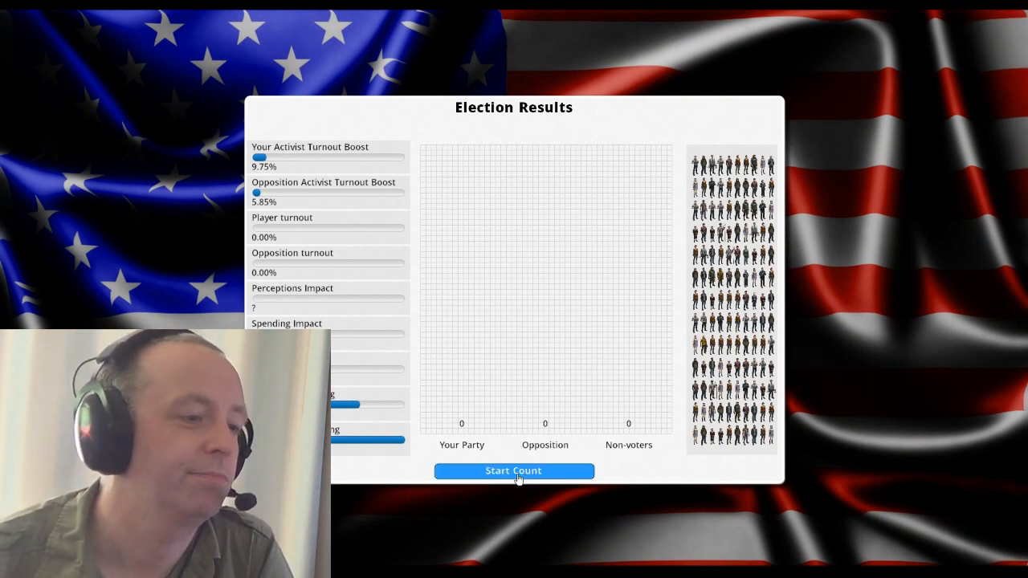
- Start the count: 118,117,168 votes for your party, 74,100,312 opposition, 124,450,528 non-voters
click(515, 471)
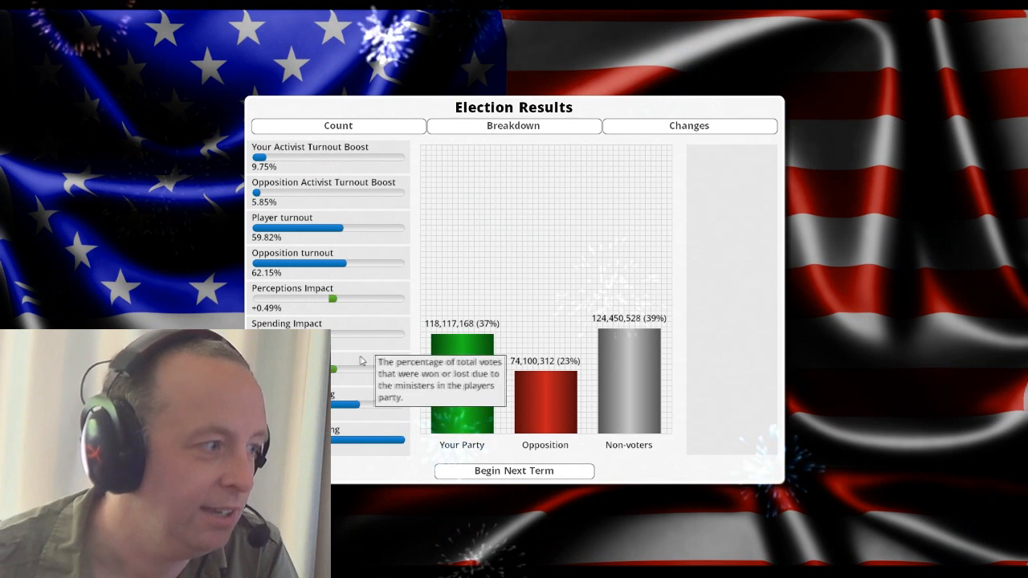
mouse_move(345, 308)
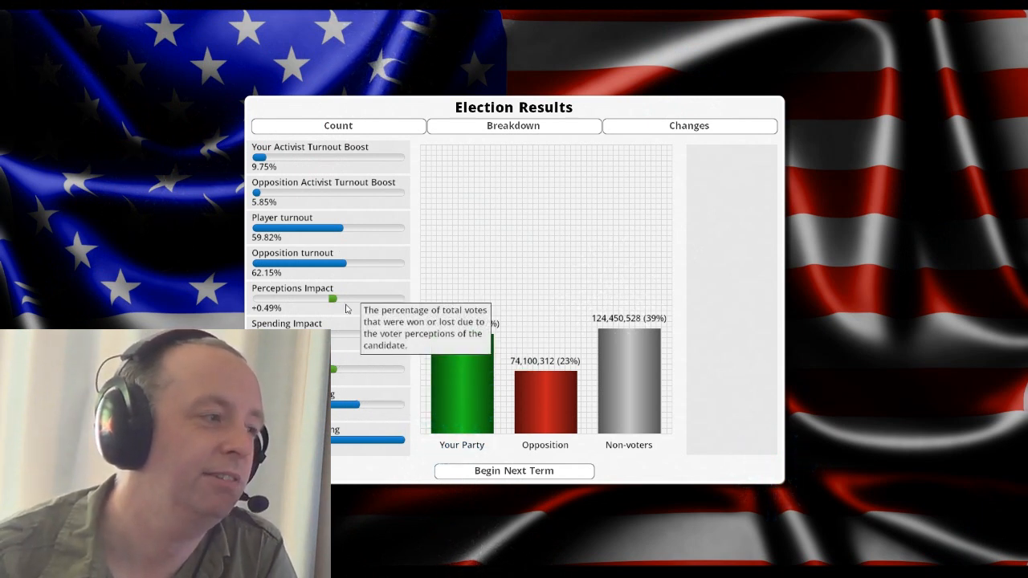
mouse_move(410, 314)
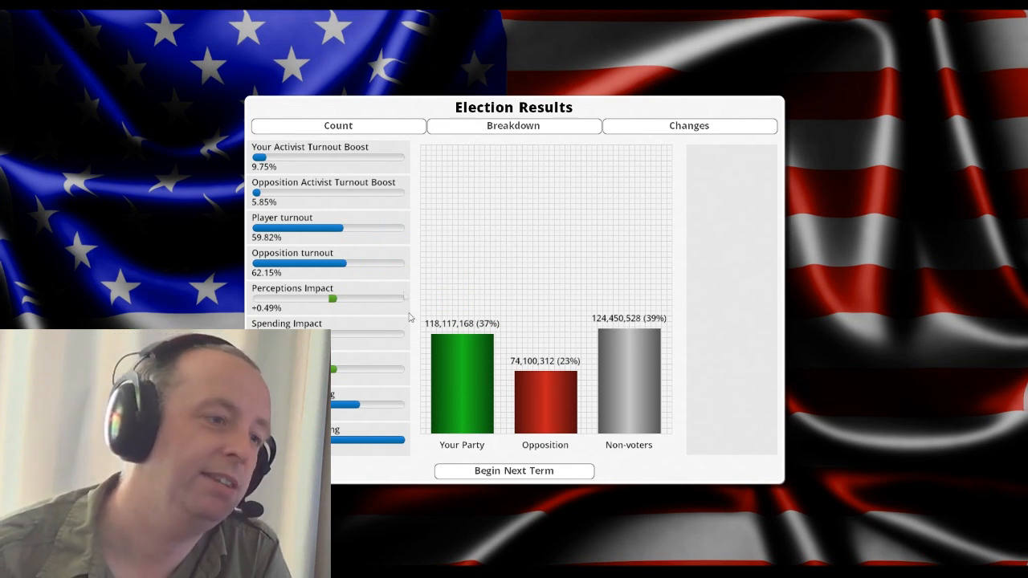
mouse_move(353, 410)
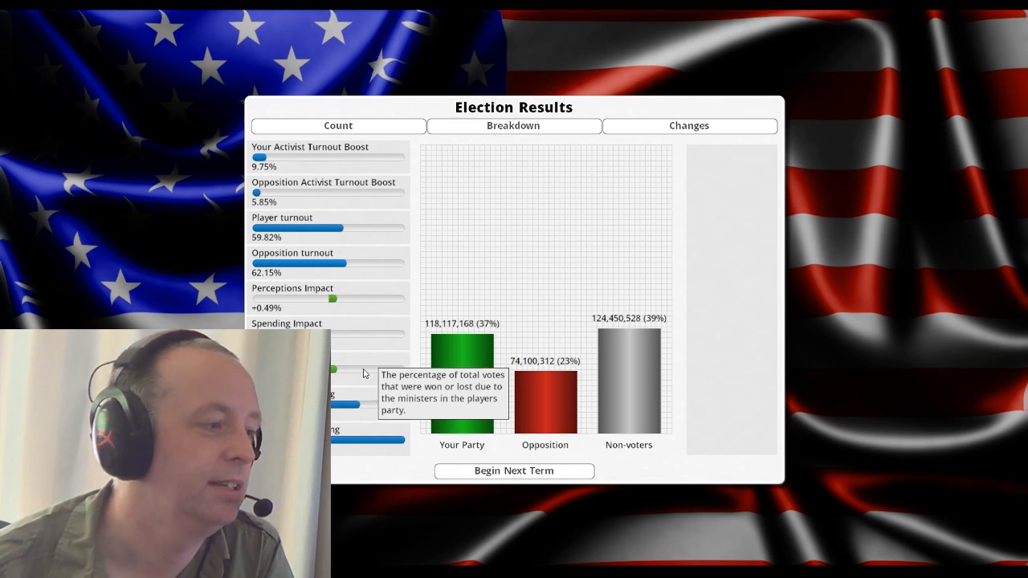
mouse_move(335, 301)
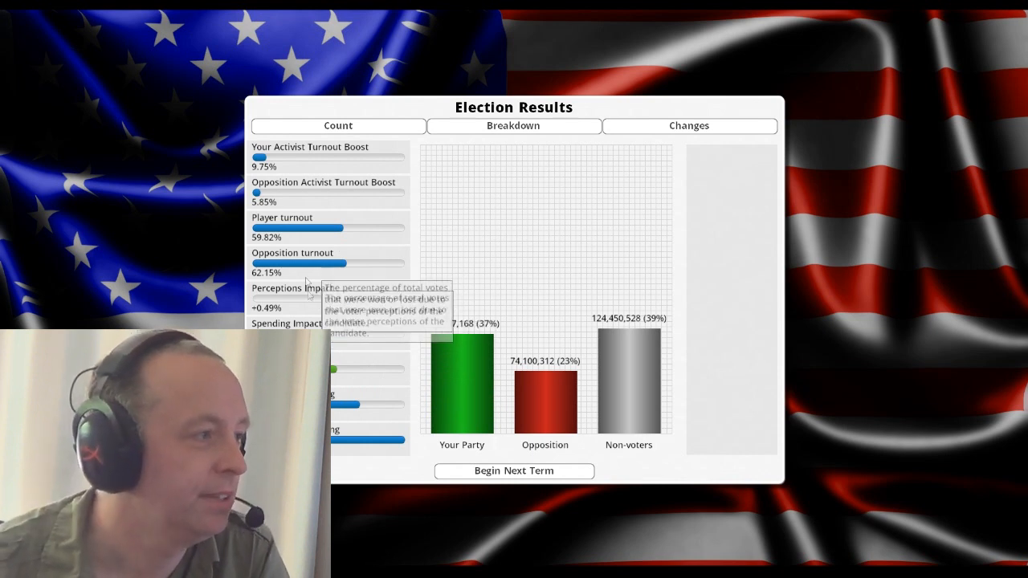
mouse_move(356, 155)
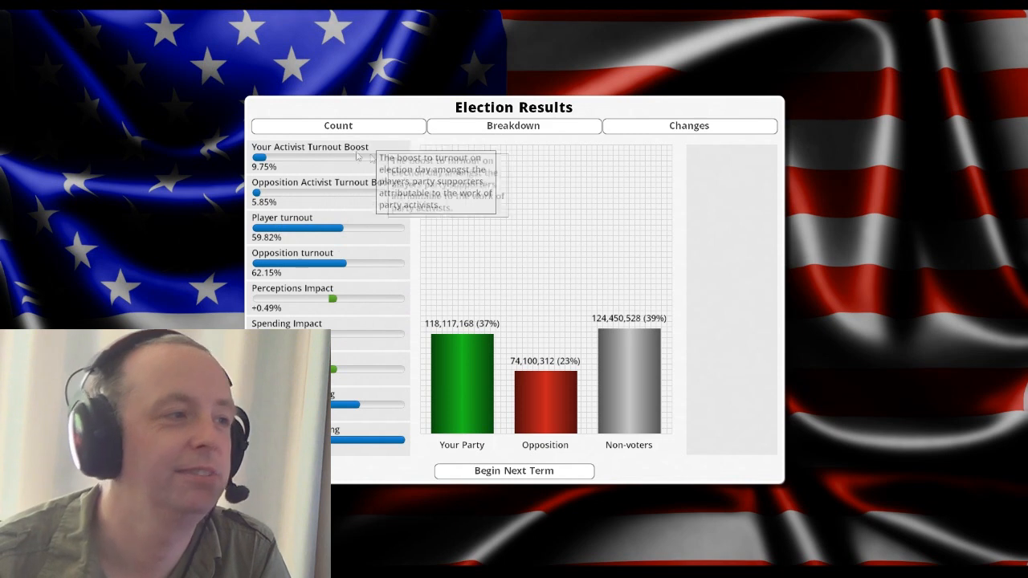
mouse_move(319, 164)
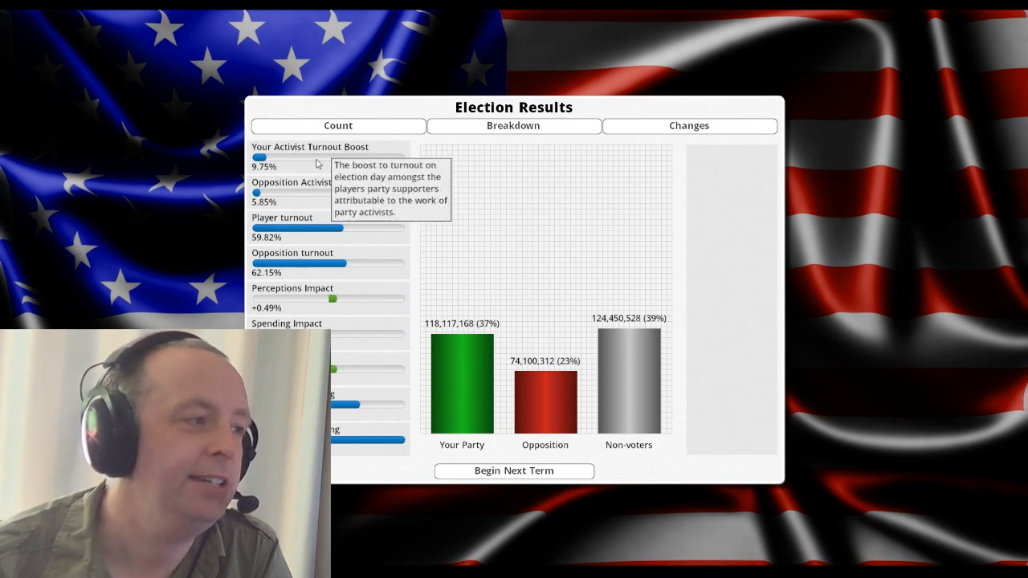
mouse_move(350, 164)
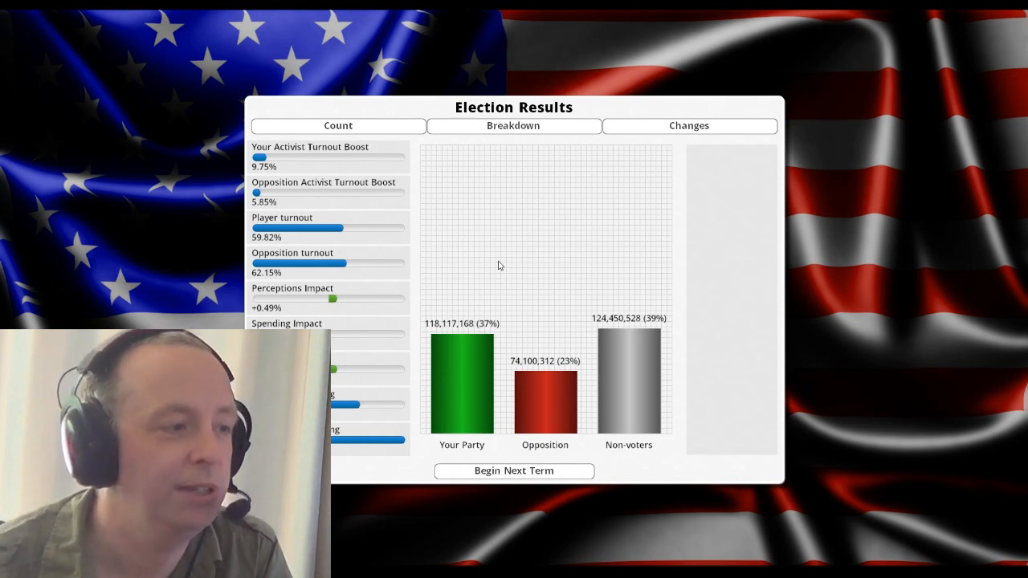
mouse_move(402, 161)
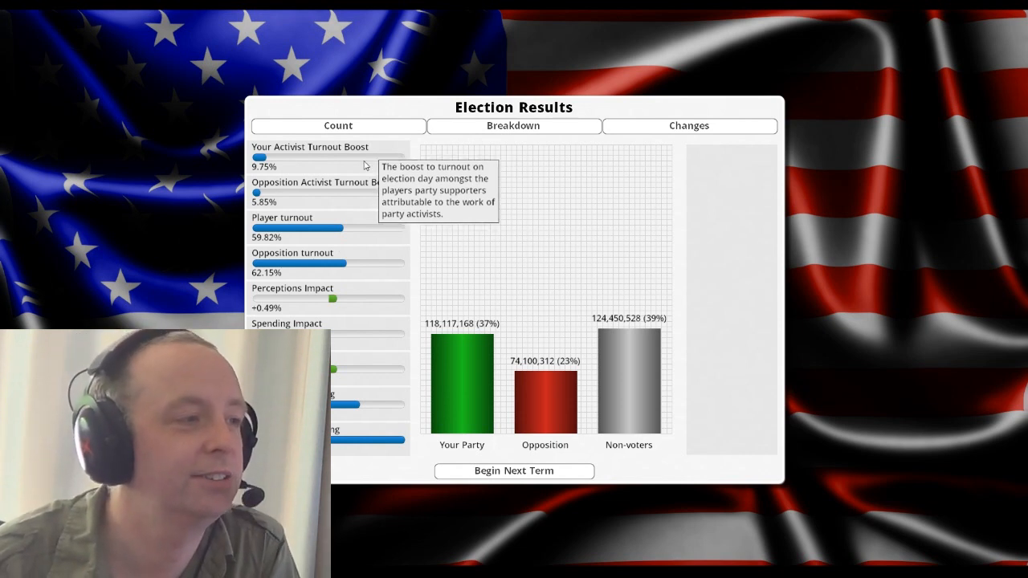
click(337, 126)
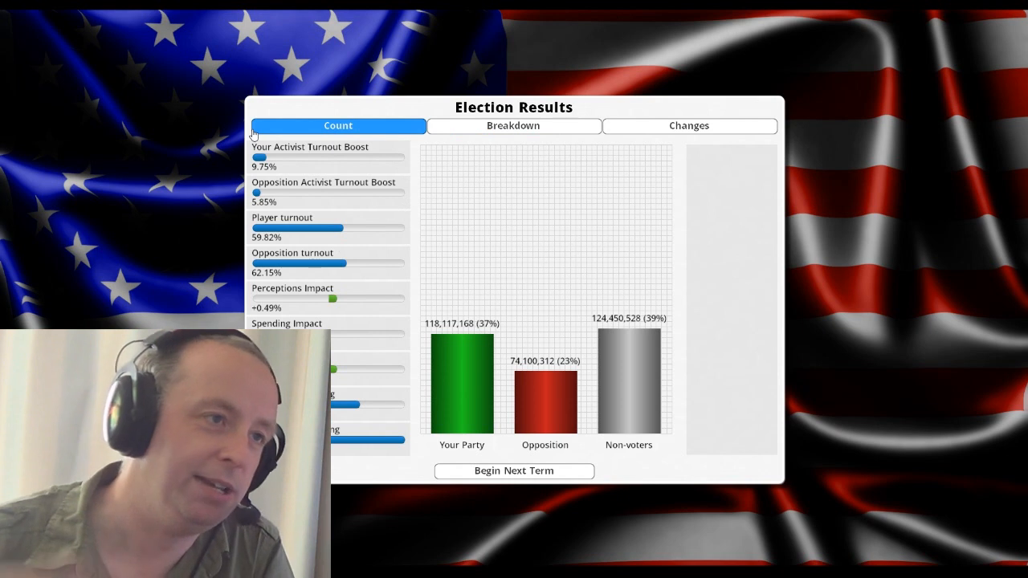